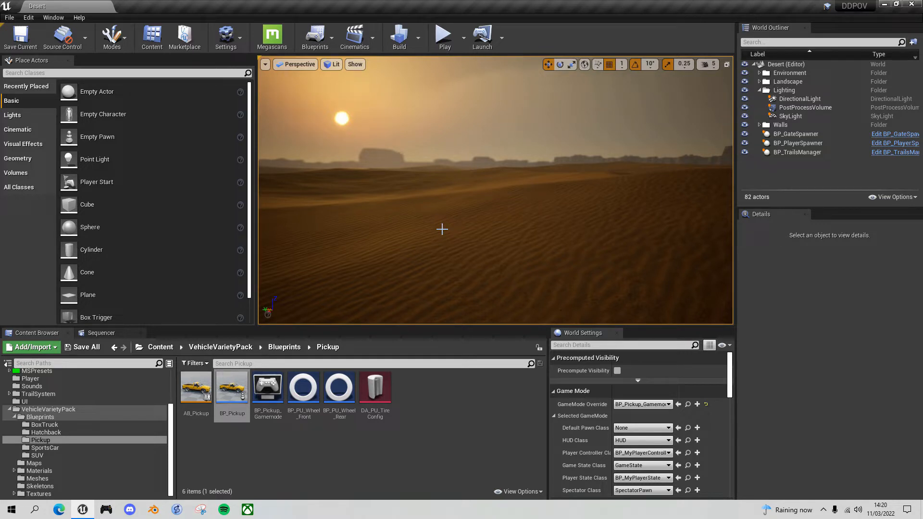
- Bring up the project's Input bindings in Project Settings
click(225, 36)
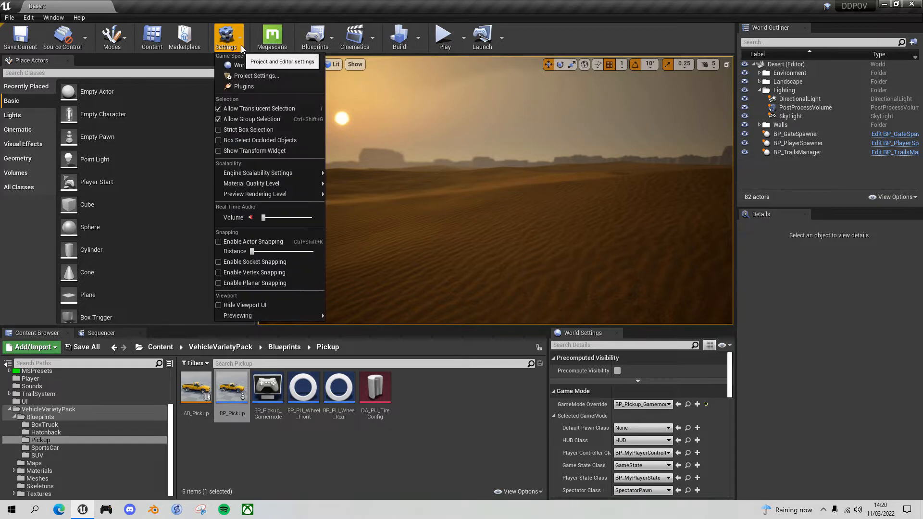
click(256, 75)
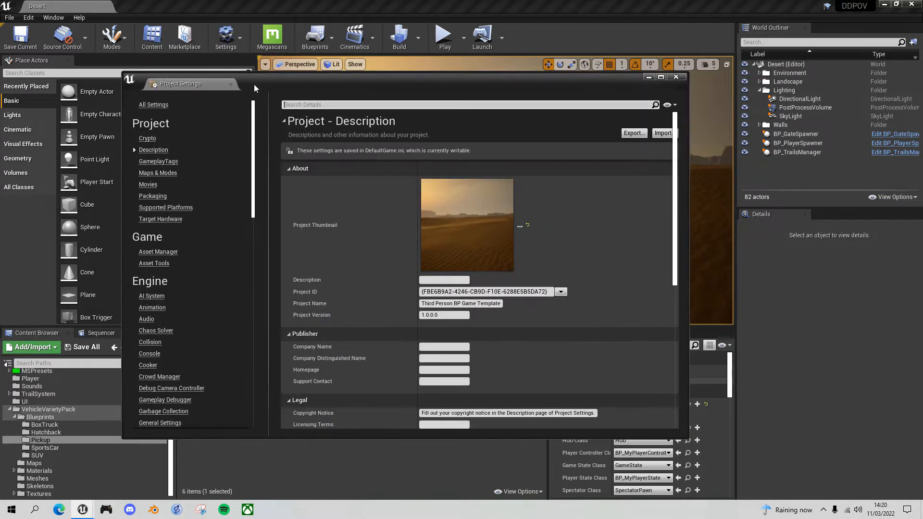
scroll(down, 3)
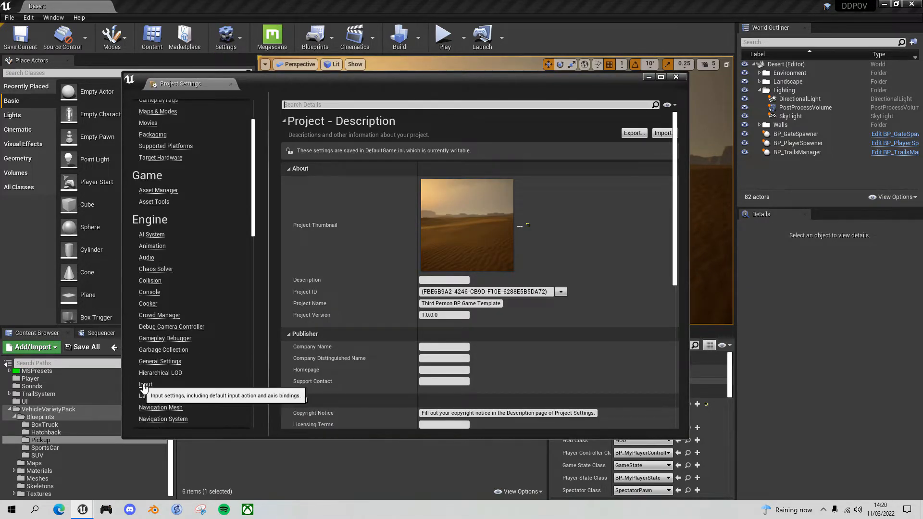
click(145, 385)
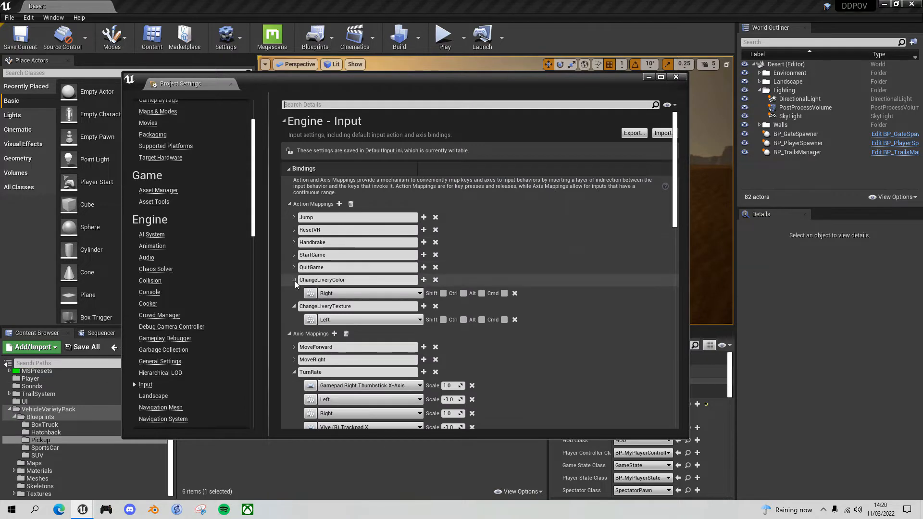
click(294, 280)
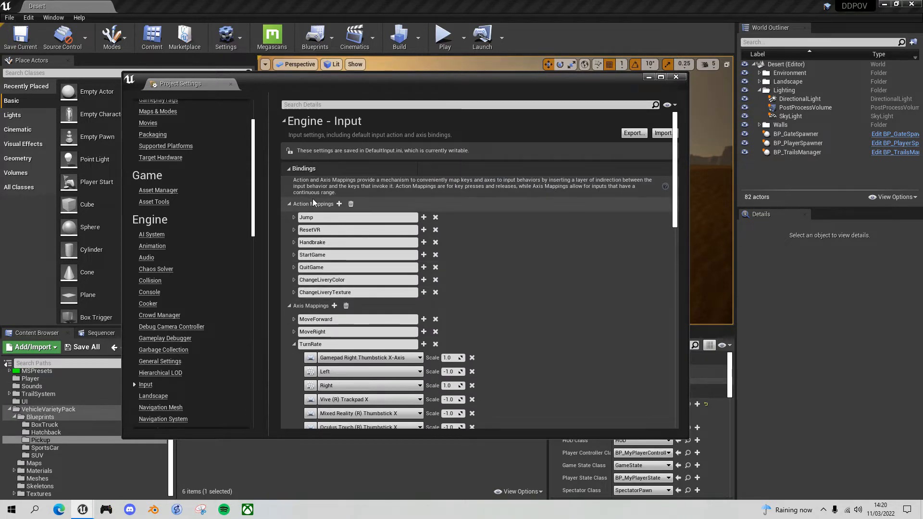
- Add a new action mapping named ChangePOV bound to the P key
click(339, 204)
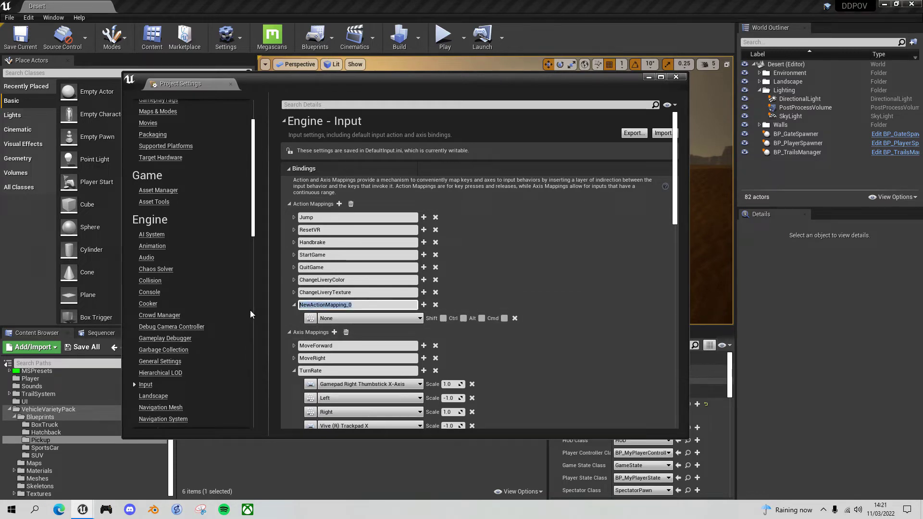
text(Change)
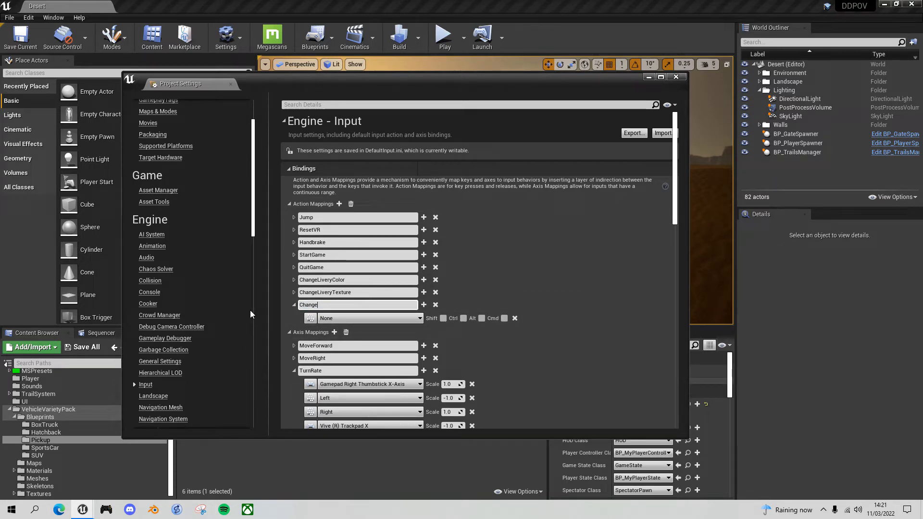
text(POV)
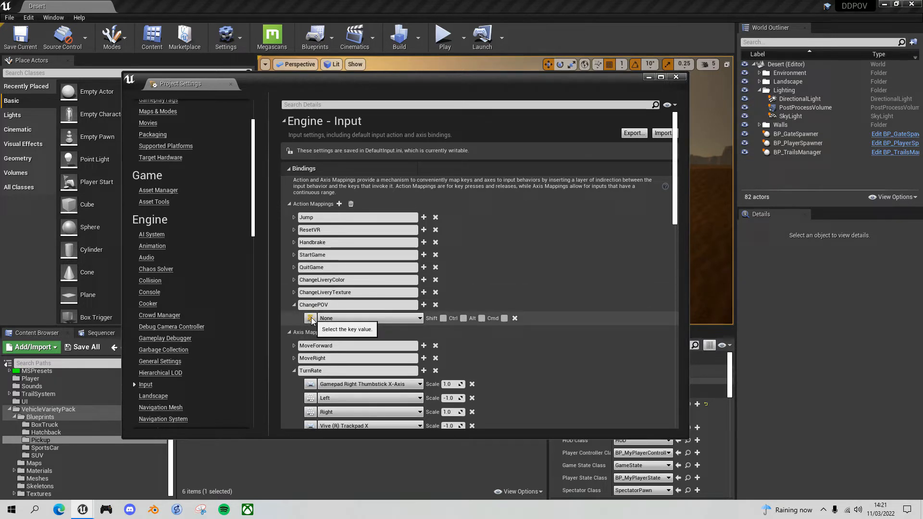
text(P)
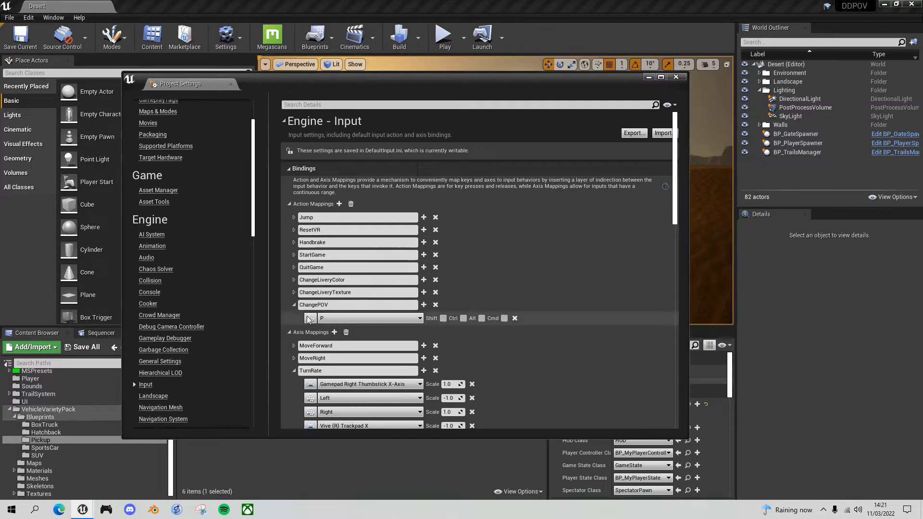
mouse_move(676, 77)
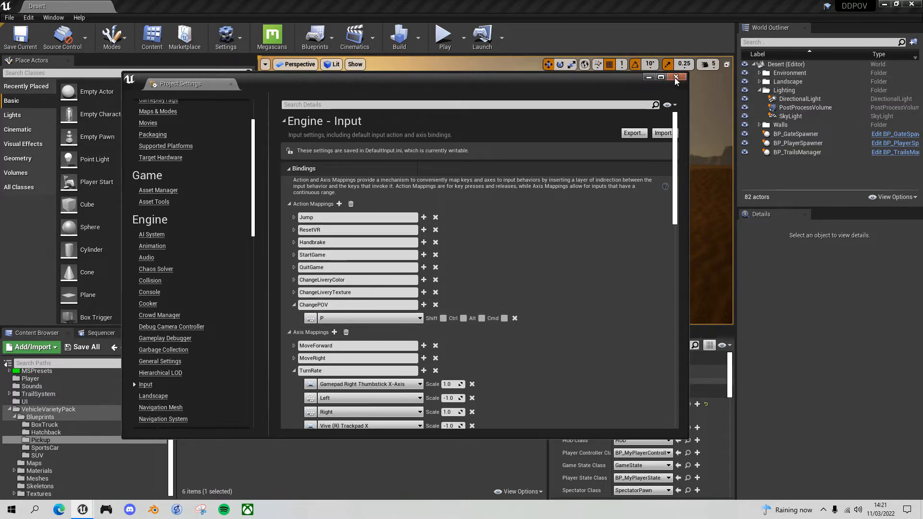
- Close Project Settings and return to the Desert level editor
click(675, 76)
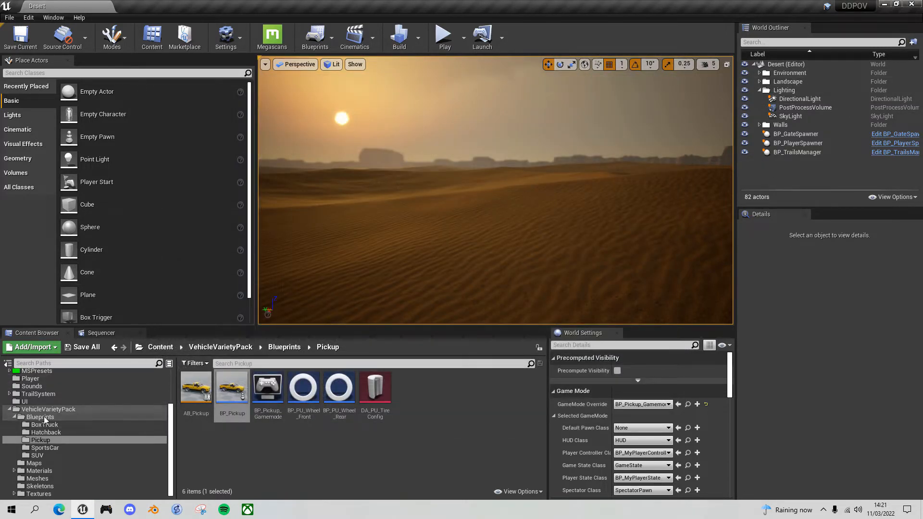
mouse_move(41, 416)
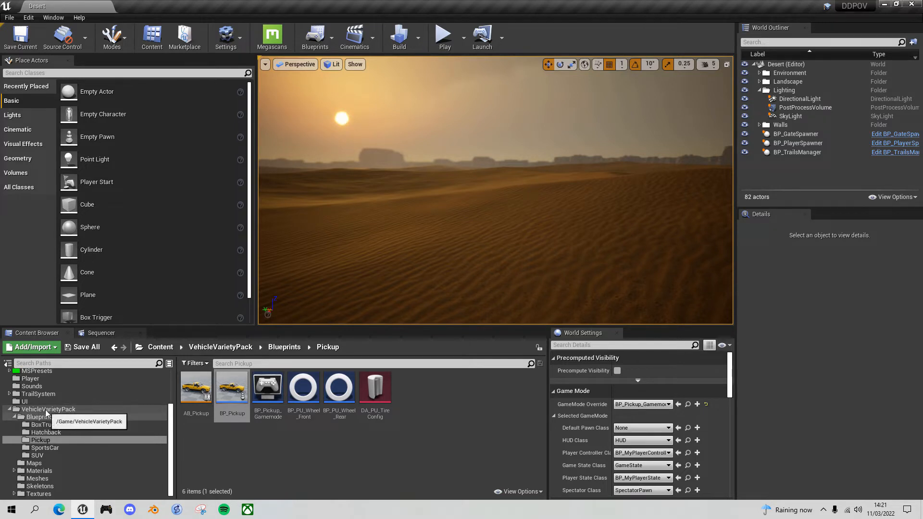
mouse_move(195, 412)
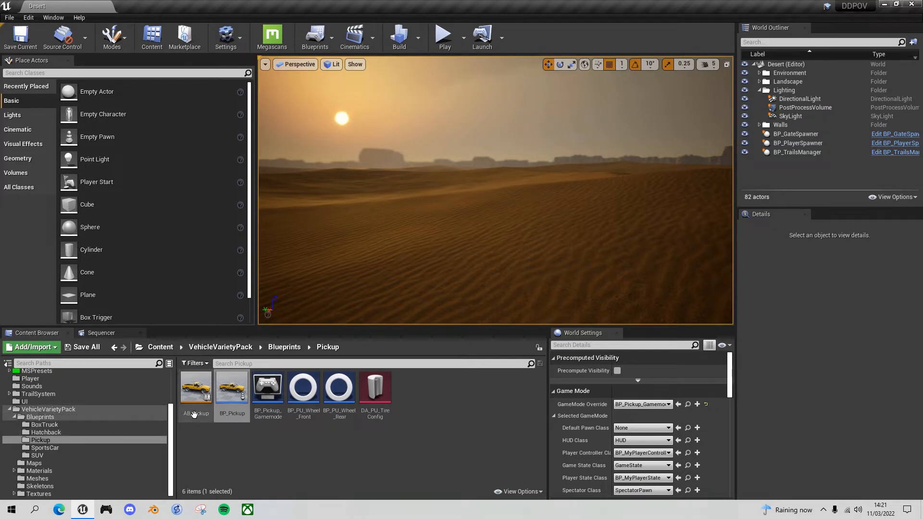
mouse_move(238, 391)
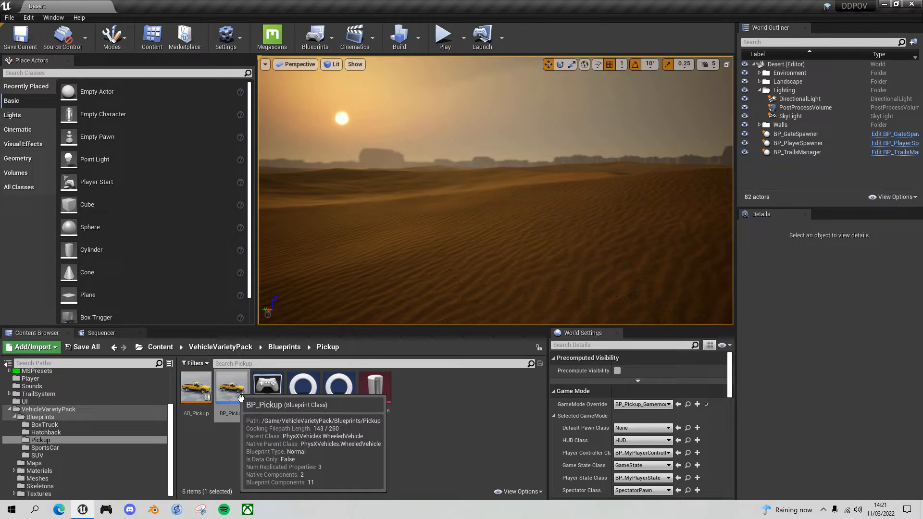
- In BP_Pickup's event graph, add InputAction ChangePOV with its Pressed pin feeding a Flip Flop
double_click(230, 383)
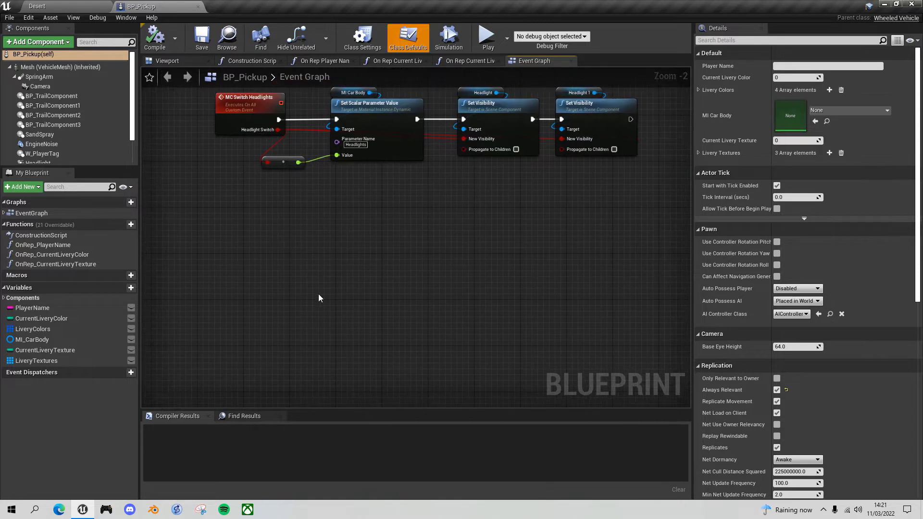
mouse_move(242, 252)
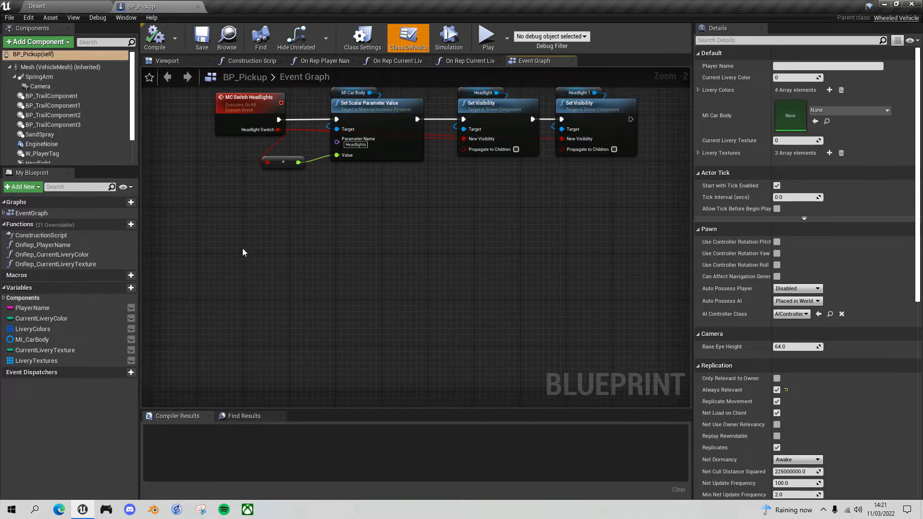
right_click(242, 250)
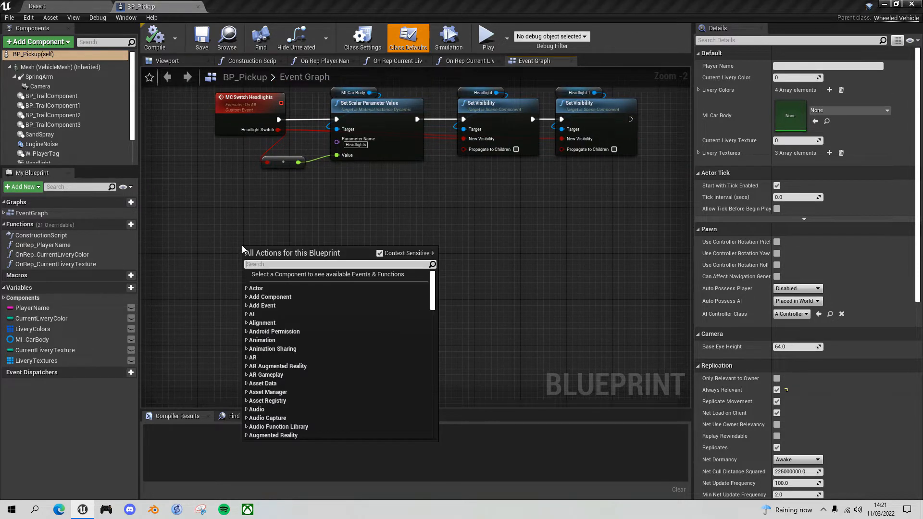
text(inpu ac)
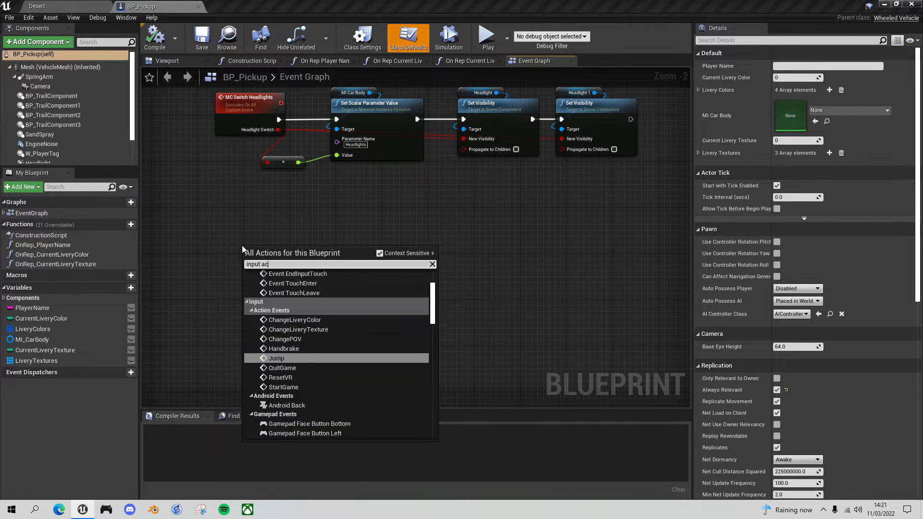
text(tion)
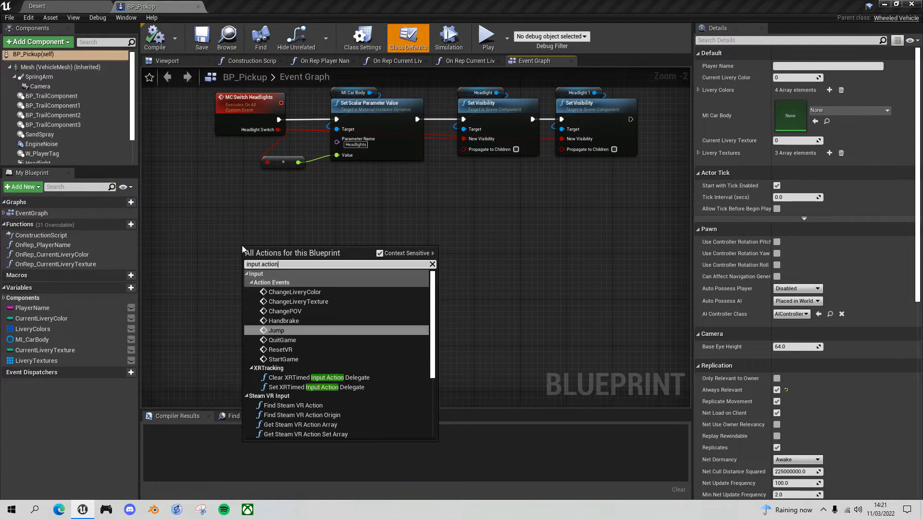
mouse_move(301, 309)
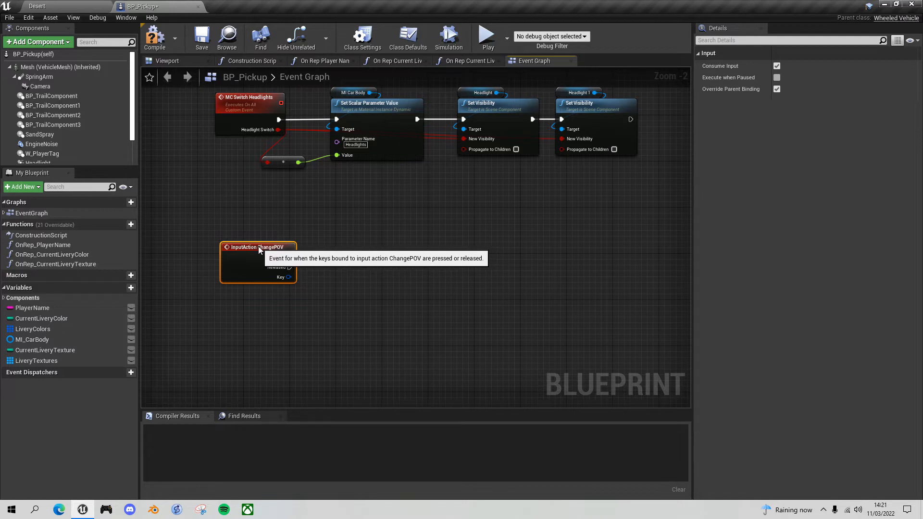
mouse_move(297, 264)
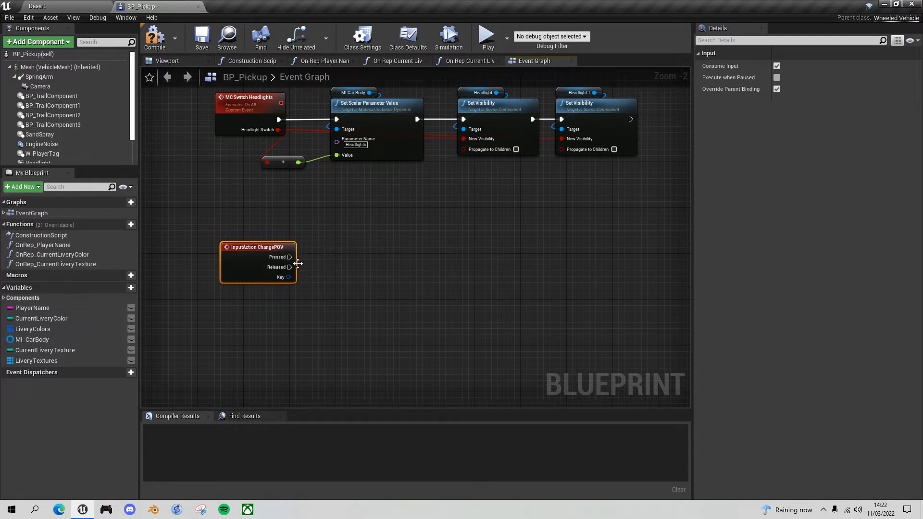
mouse_move(289, 258)
text(fli)
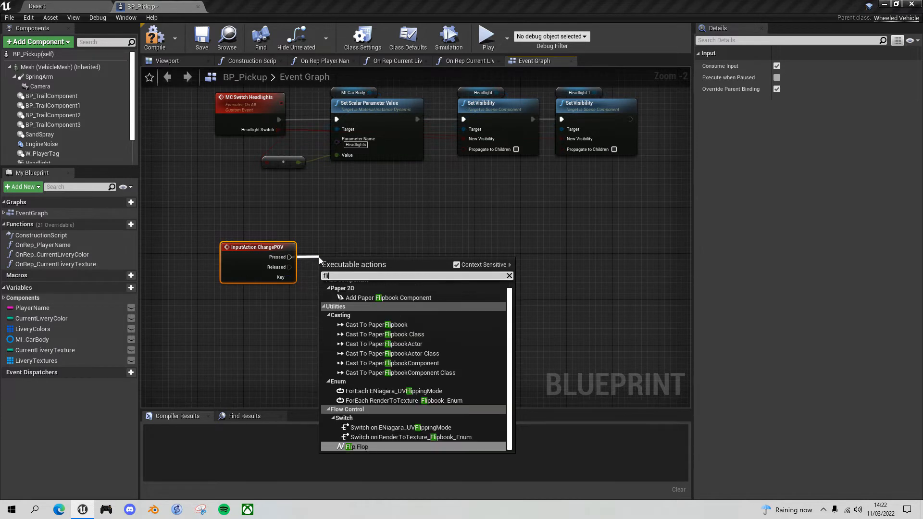
click(356, 446)
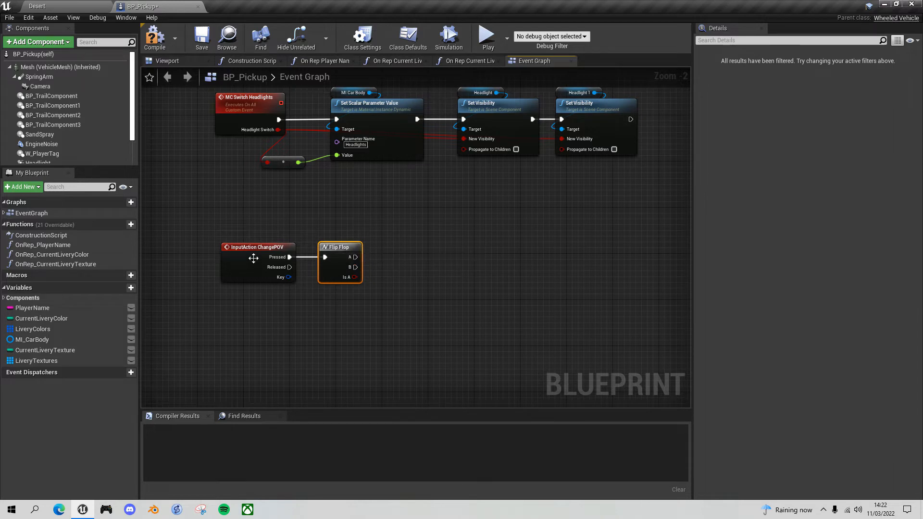
mouse_move(350, 262)
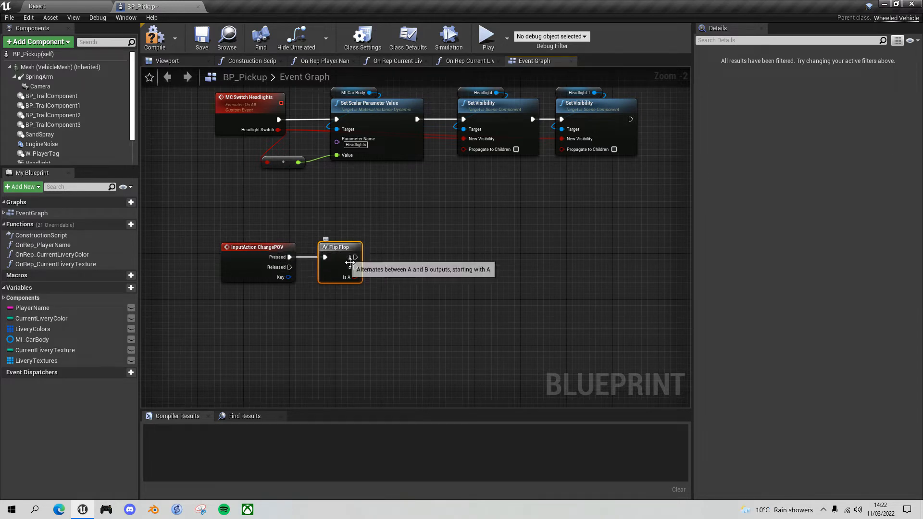
mouse_move(356, 258)
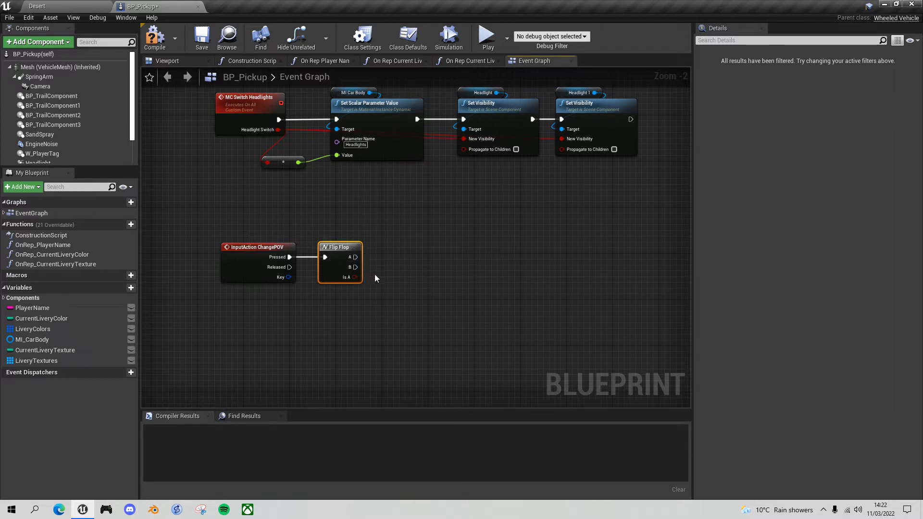
mouse_move(373, 281)
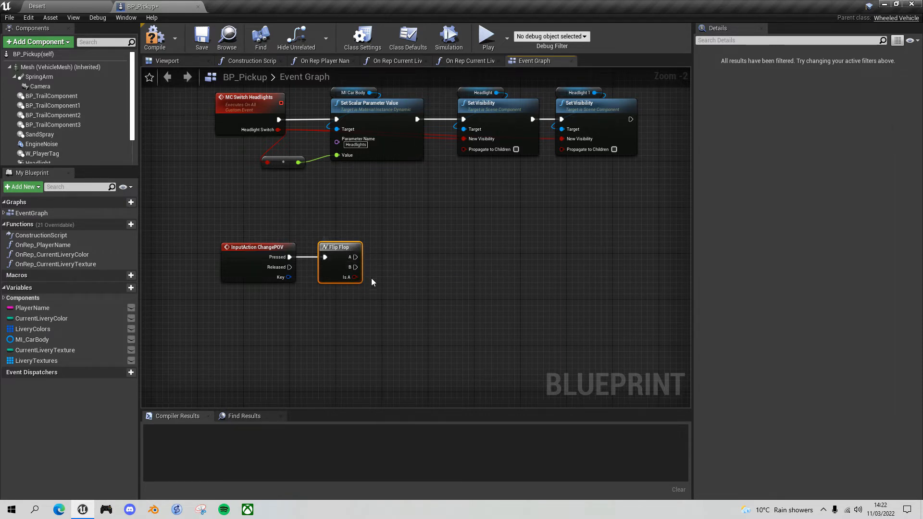
mouse_move(315, 237)
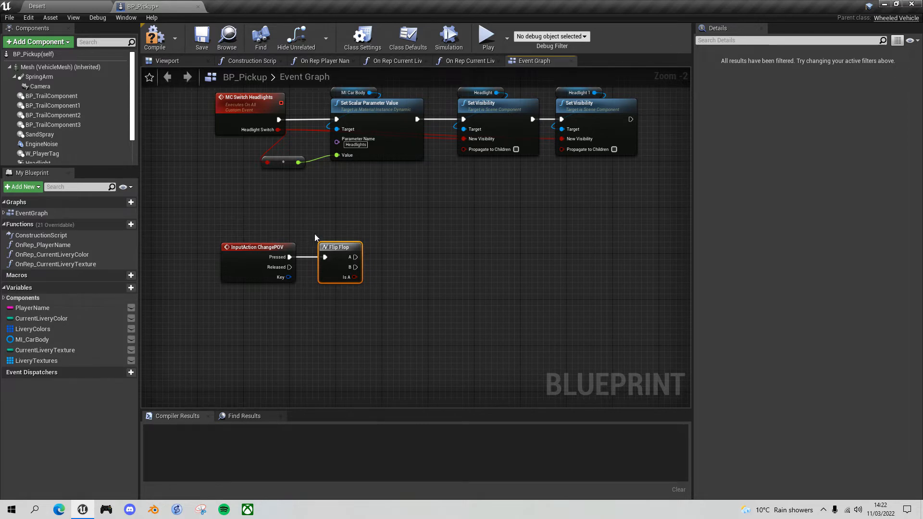
mouse_move(340, 247)
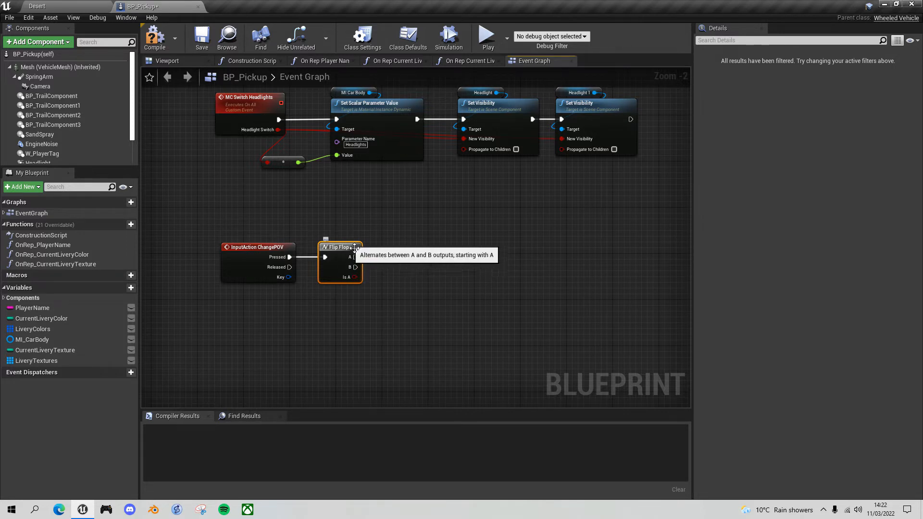
mouse_move(363, 243)
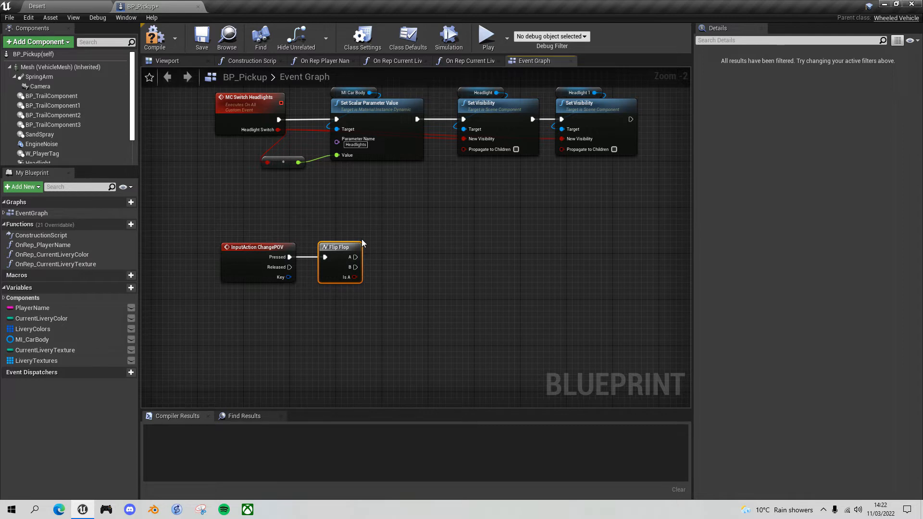
mouse_move(271, 195)
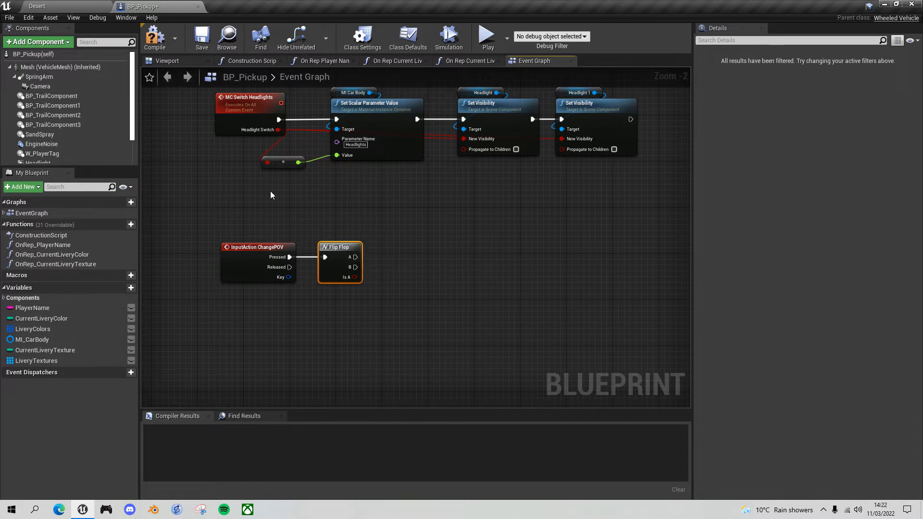
mouse_move(345, 225)
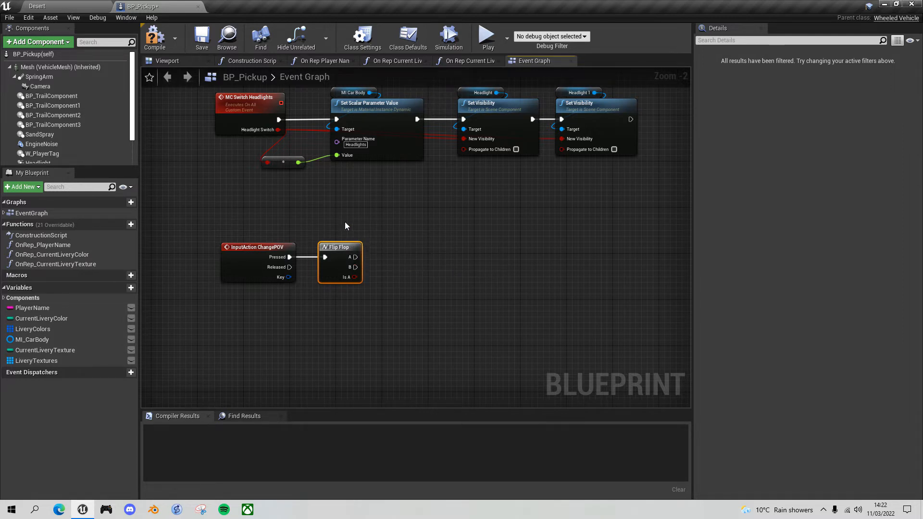
mouse_move(168, 60)
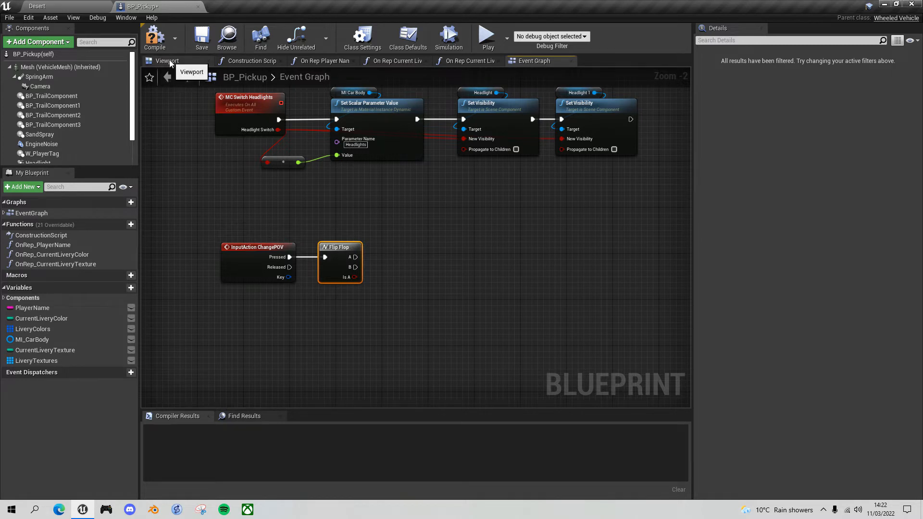
- Show the SpringArm component's transform and camera details in the BP_Pickup viewport
click(167, 61)
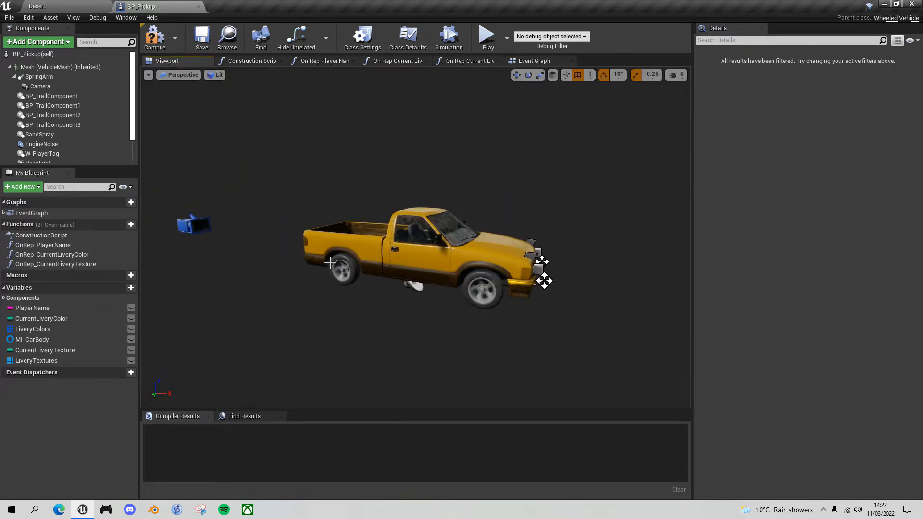
mouse_move(38, 77)
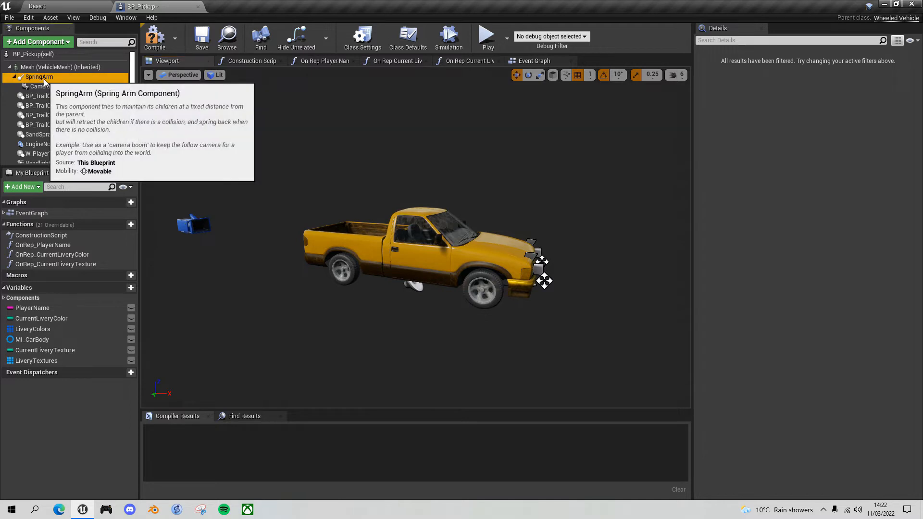
click(39, 77)
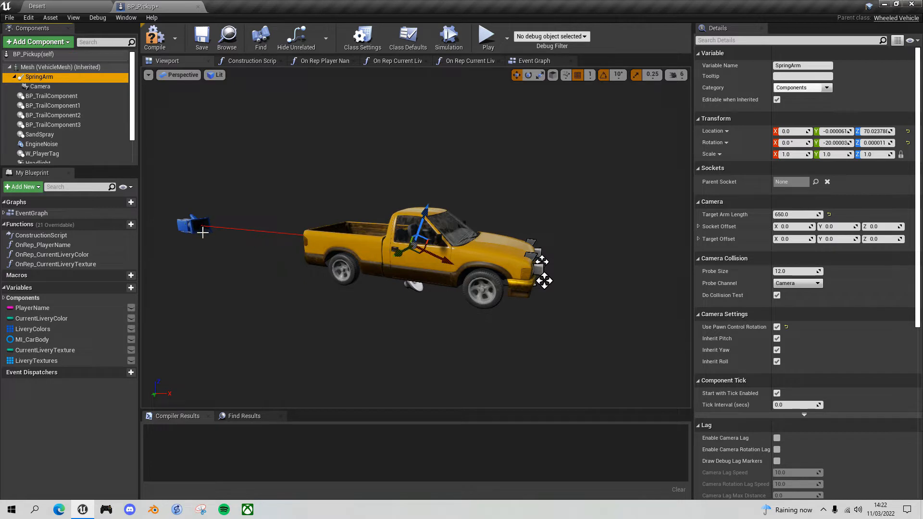
mouse_move(195, 240)
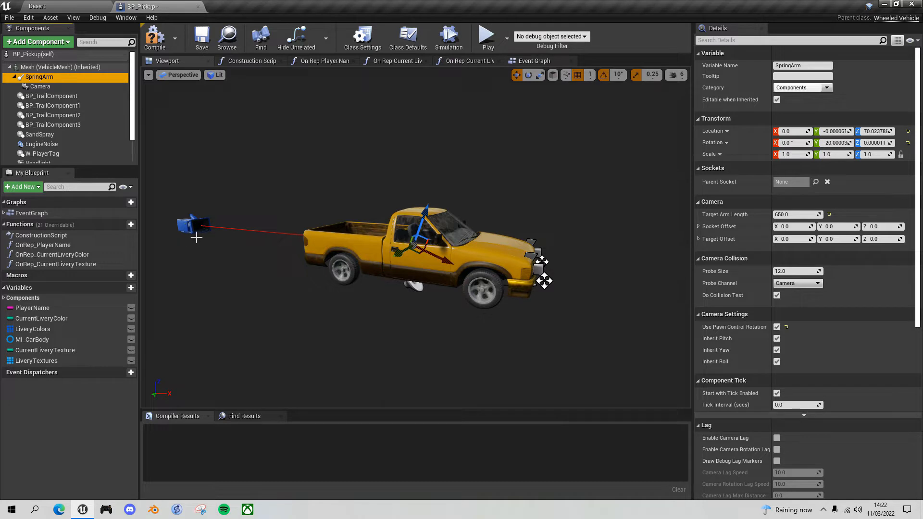
mouse_move(215, 235)
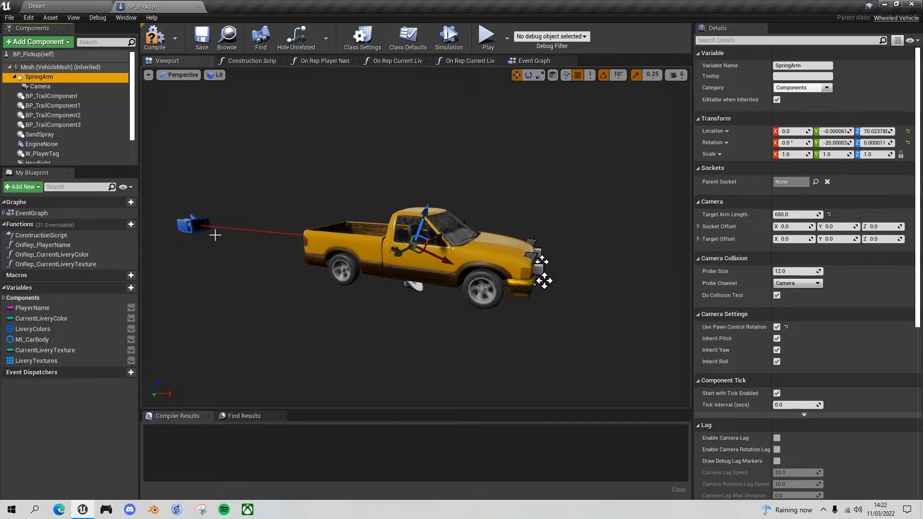
mouse_move(233, 224)
text(0)
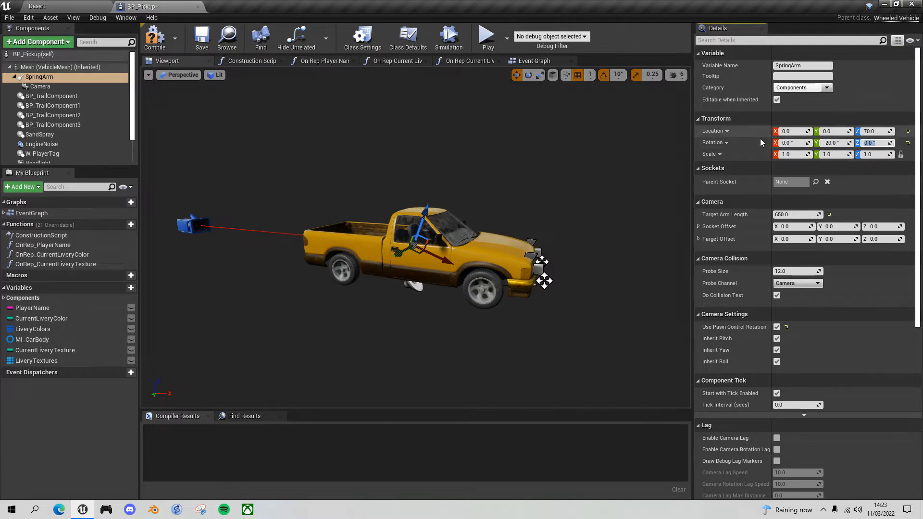
mouse_move(900, 153)
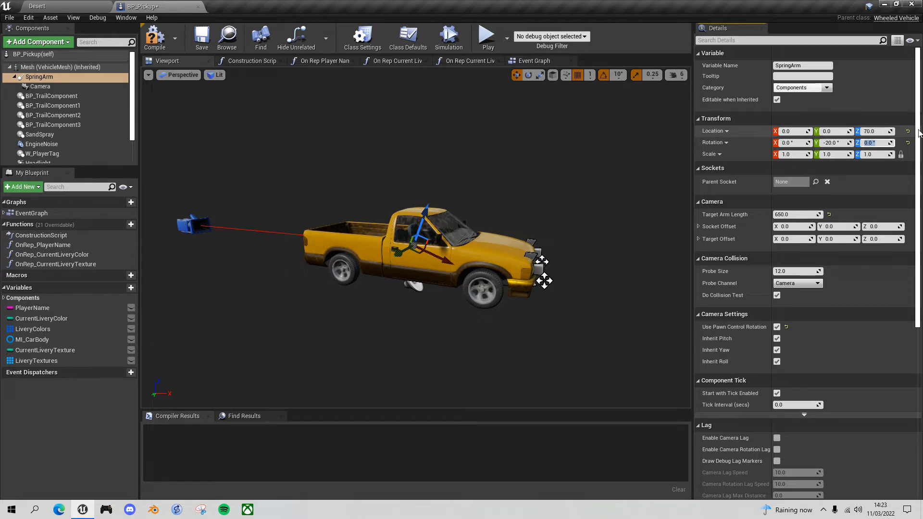
mouse_move(797, 153)
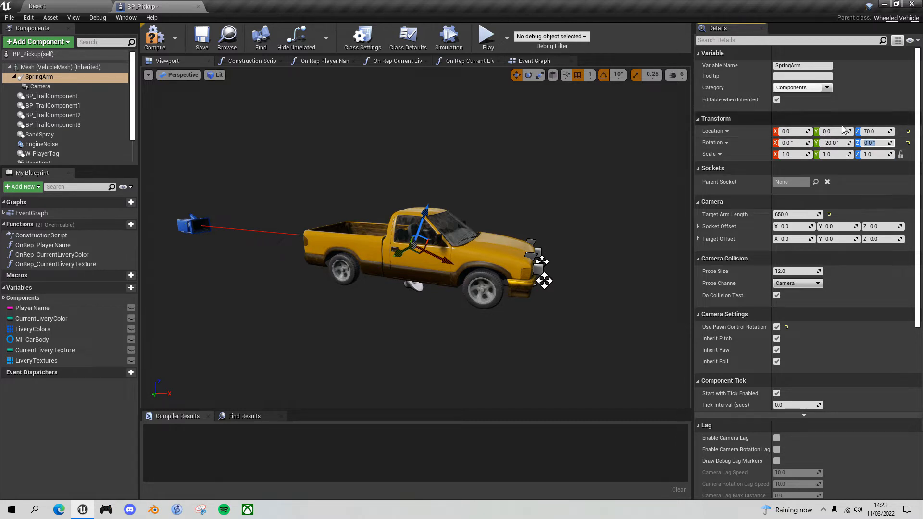
mouse_move(758, 219)
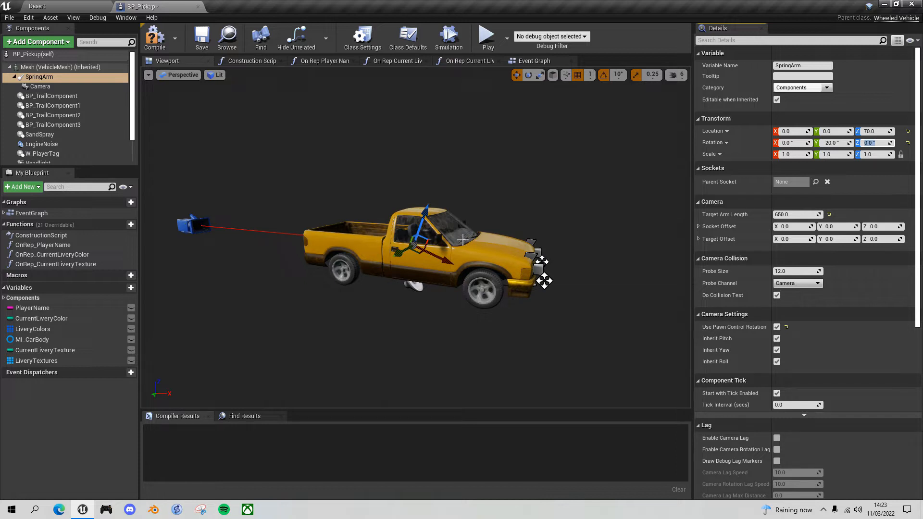
mouse_move(471, 226)
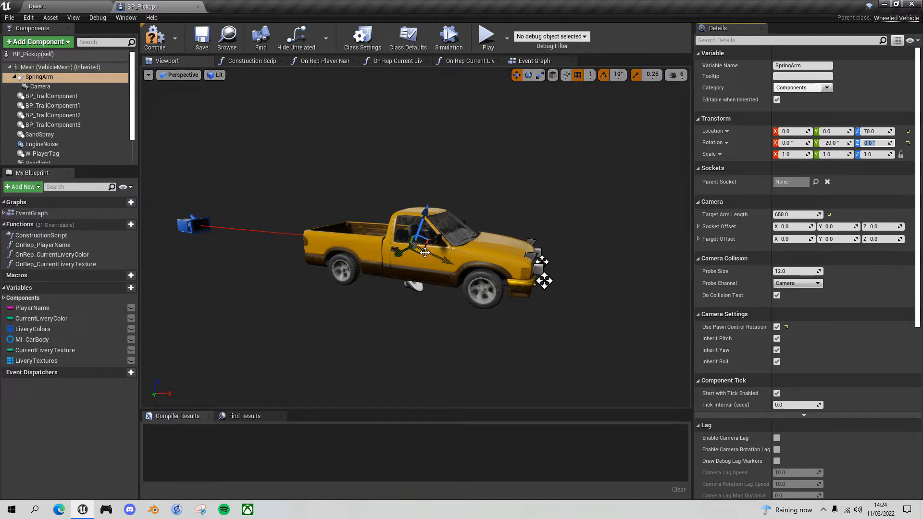
mouse_move(155, 37)
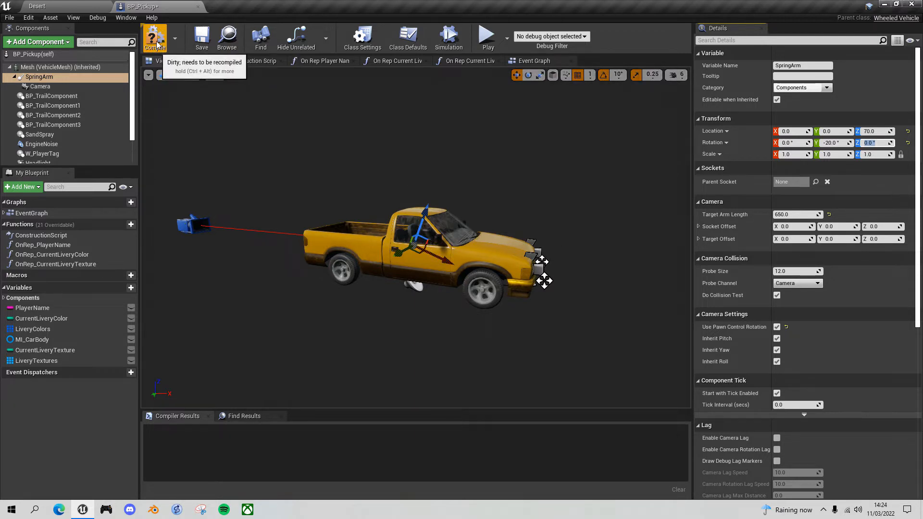
- Wire Flip Flop A and B to SpringArm Target Arm Length setters of 0 and 650
click(532, 60)
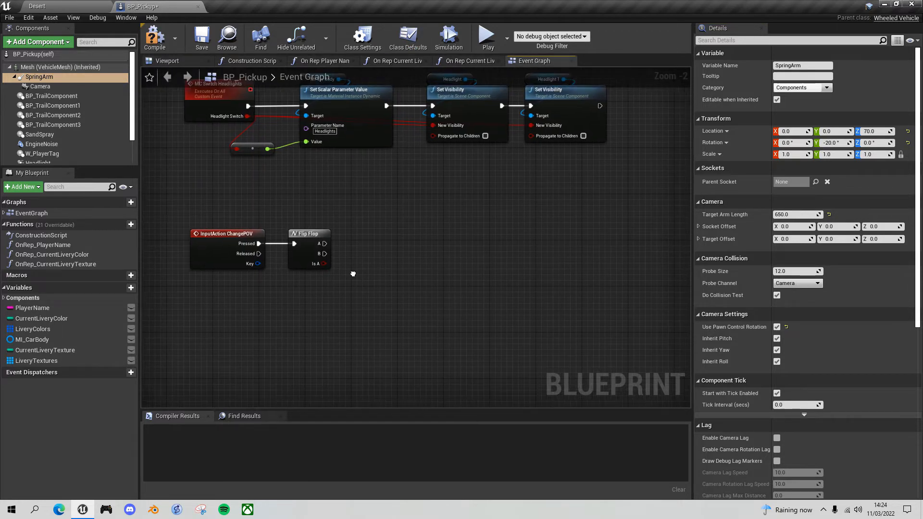
mouse_move(363, 269)
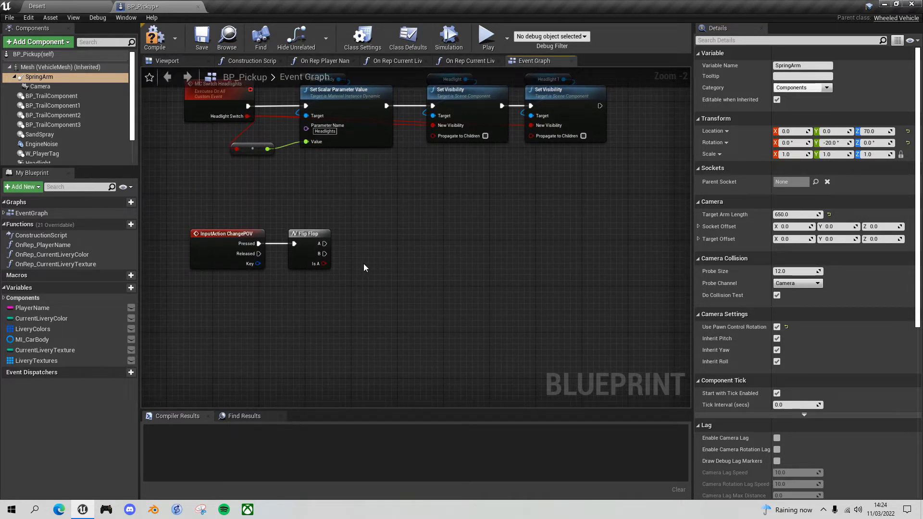
mouse_move(349, 254)
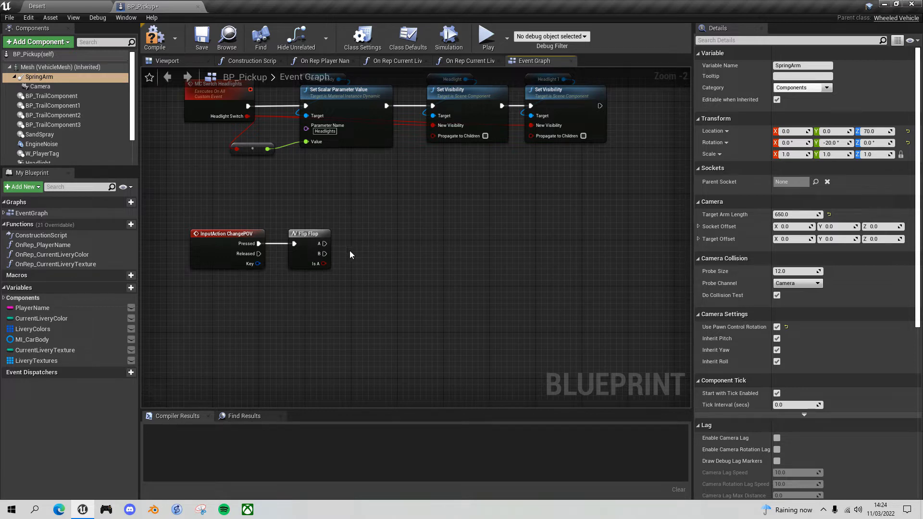
mouse_move(38, 77)
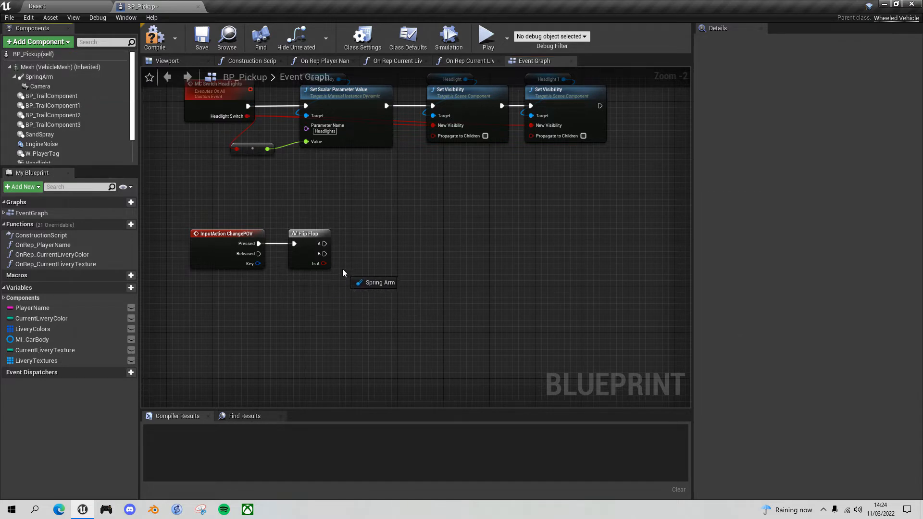
click(374, 282)
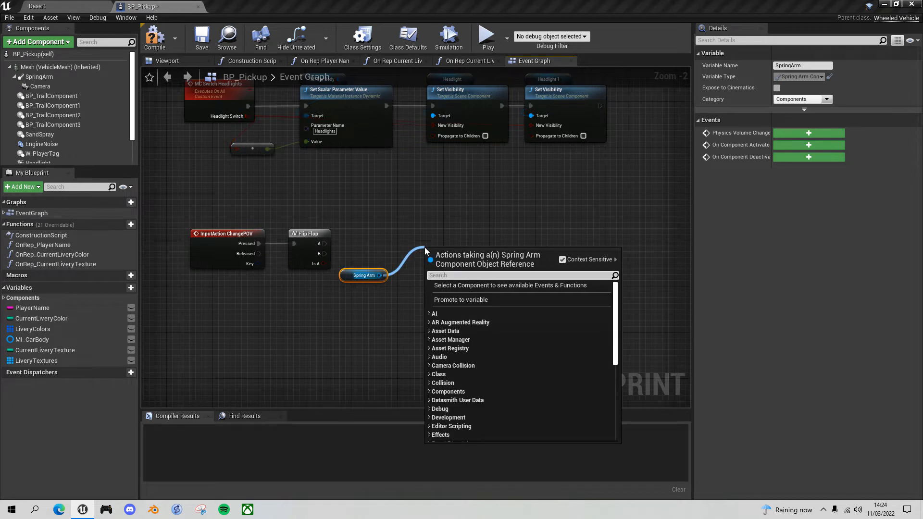
text(set spring)
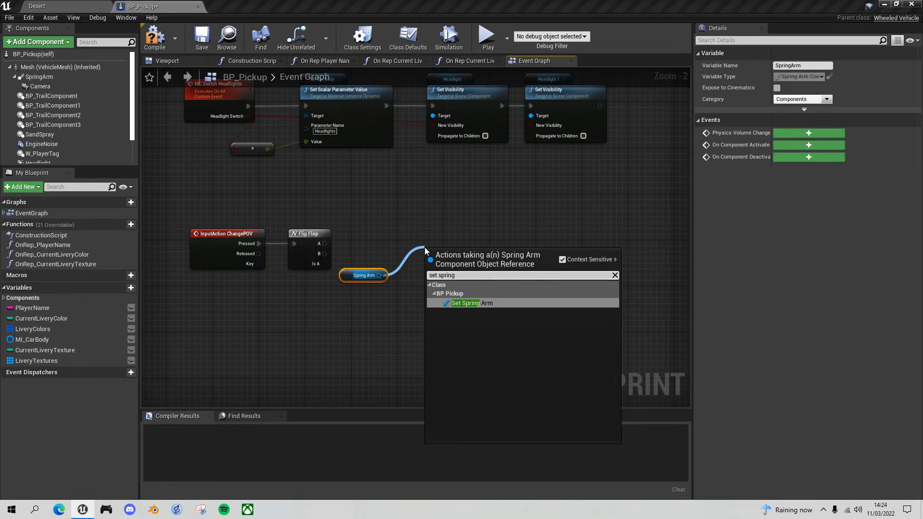
mouse_move(497, 247)
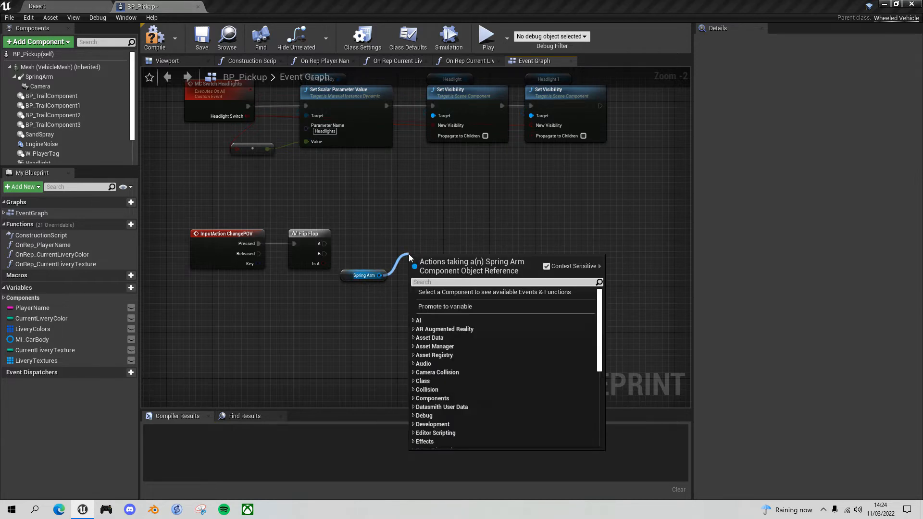
text(set leng)
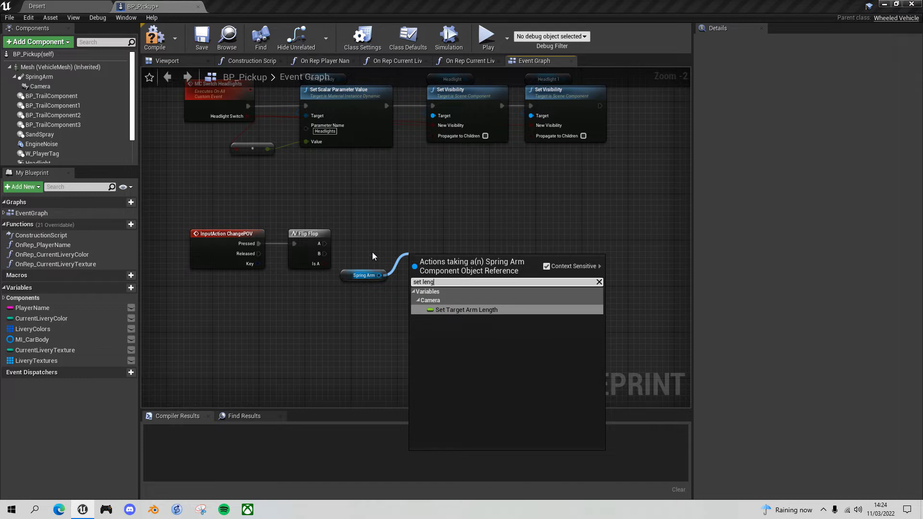
click(466, 309)
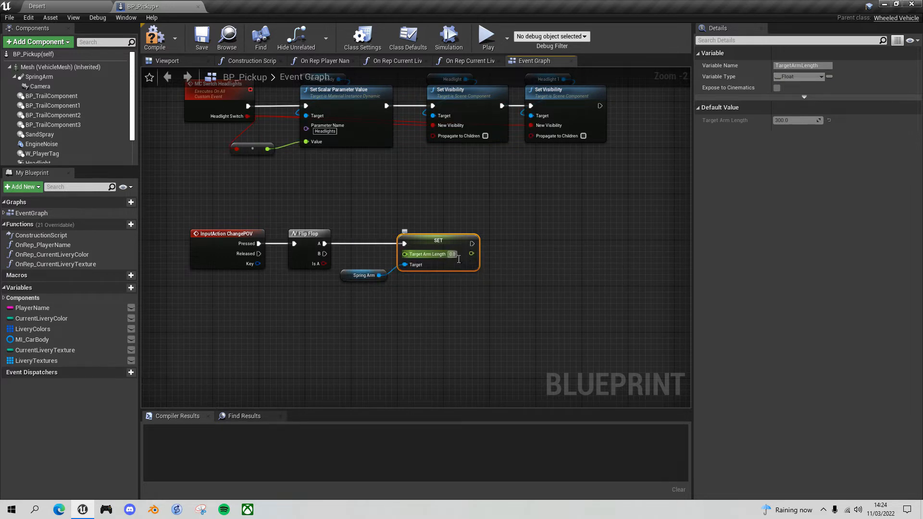
mouse_move(429, 254)
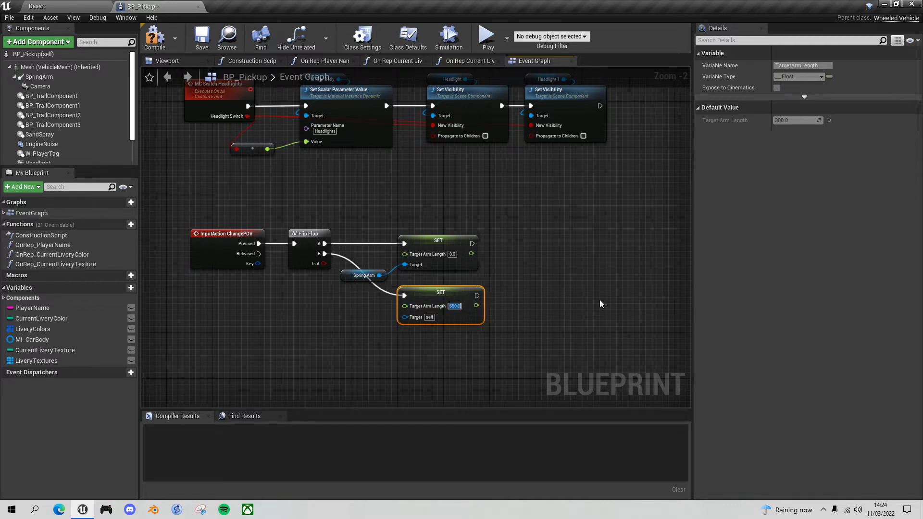
mouse_move(388, 282)
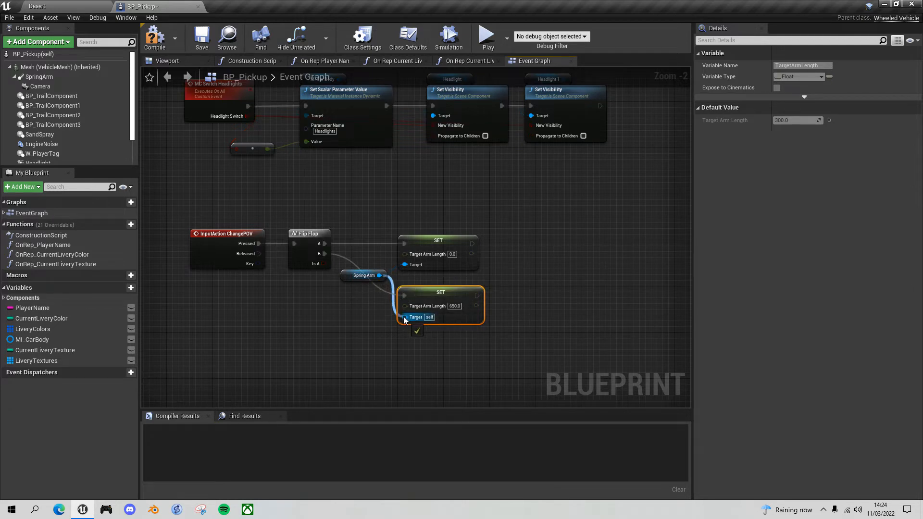
click(358, 280)
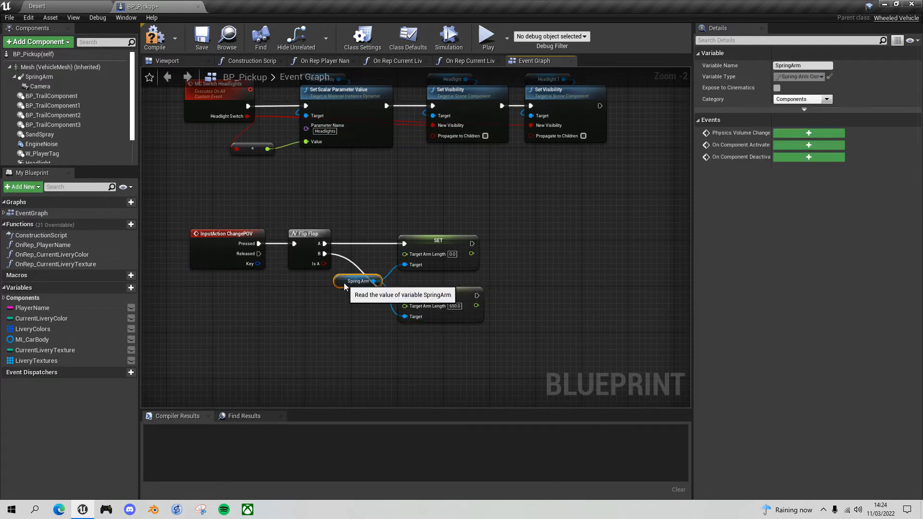
mouse_move(499, 260)
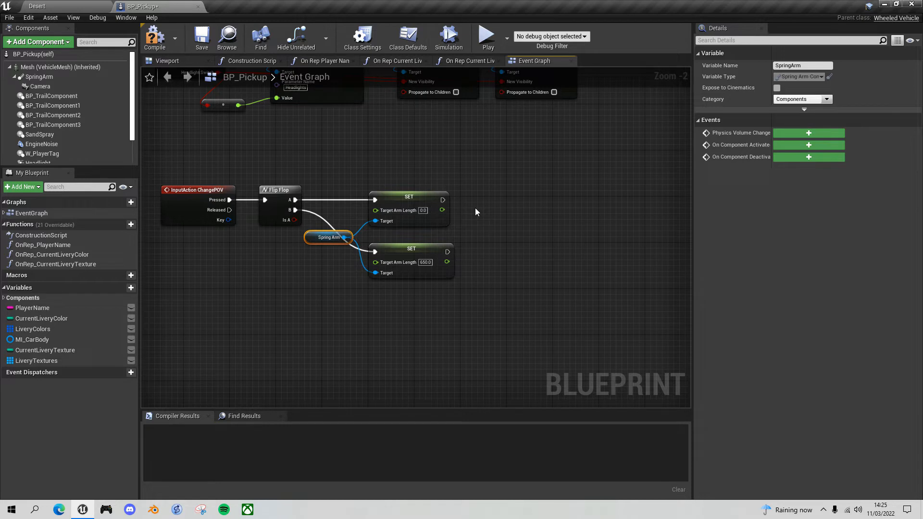
mouse_move(328, 238)
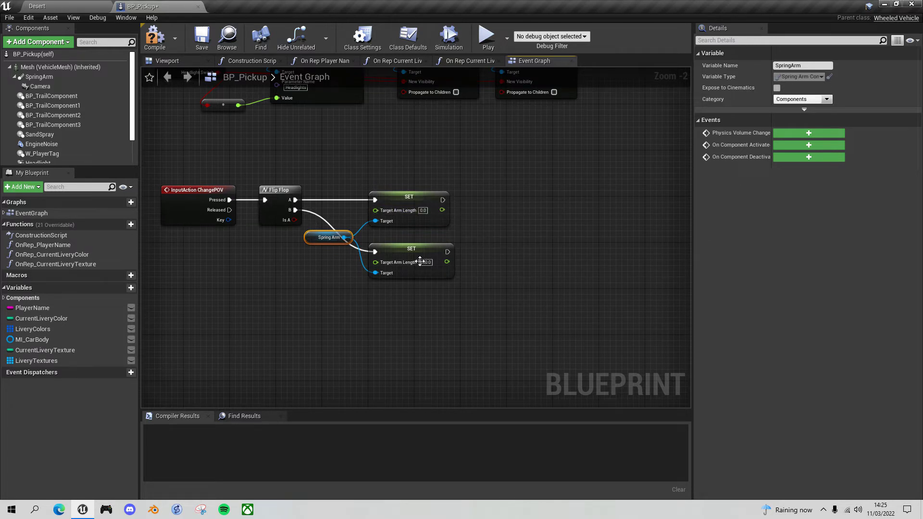
mouse_move(330, 237)
text(set relative lo)
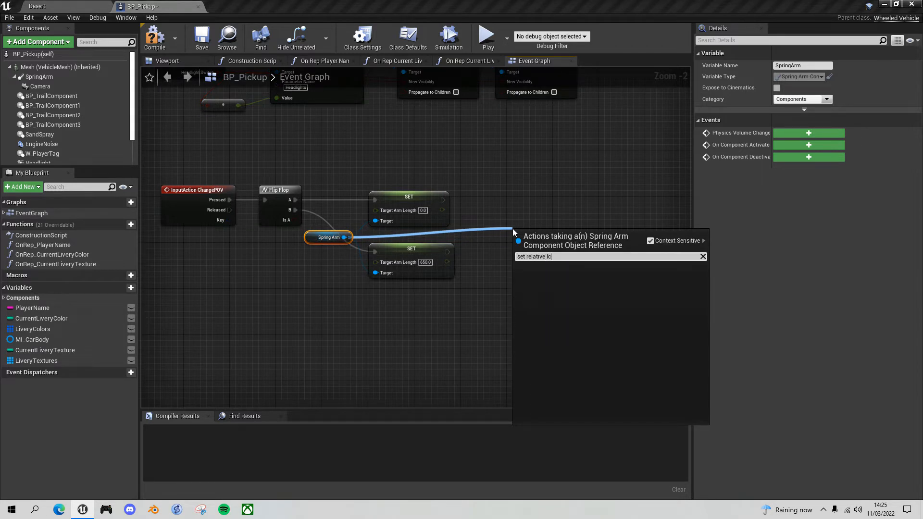
- Add SetRelativeLocation nodes: 20, 0, 120 after A and 0, 0, 70 after B
text(c)
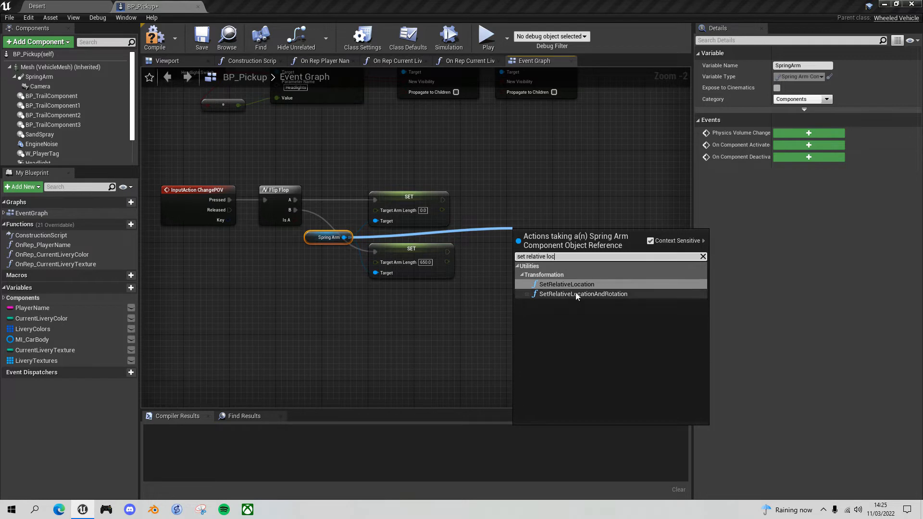
click(565, 284)
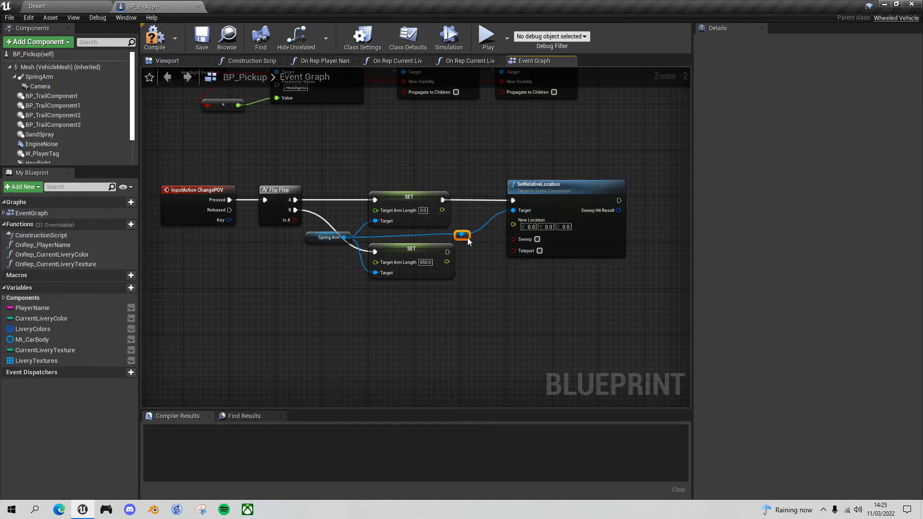
mouse_move(557, 185)
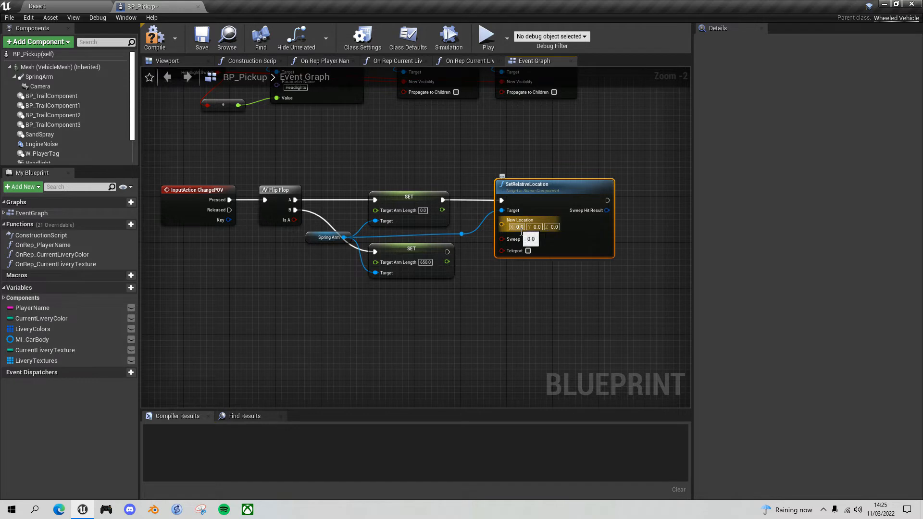
mouse_move(541, 229)
text(20)
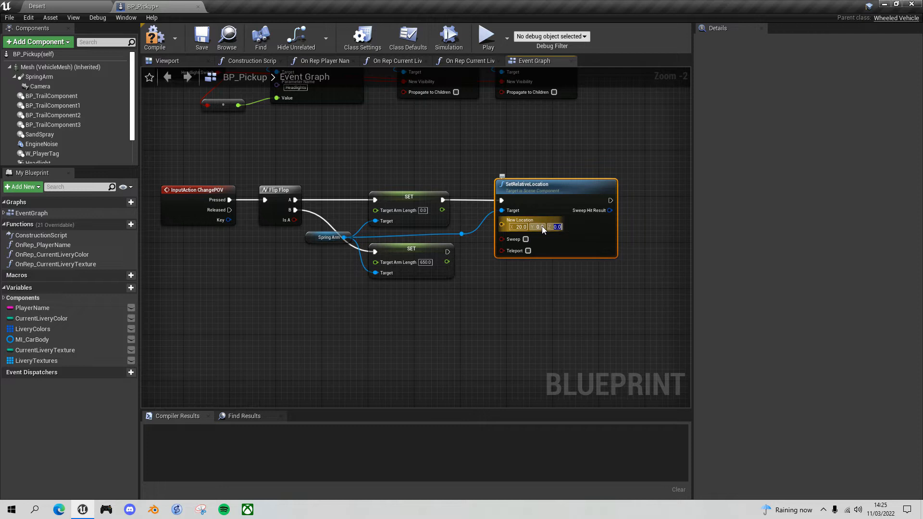
text(120.0)
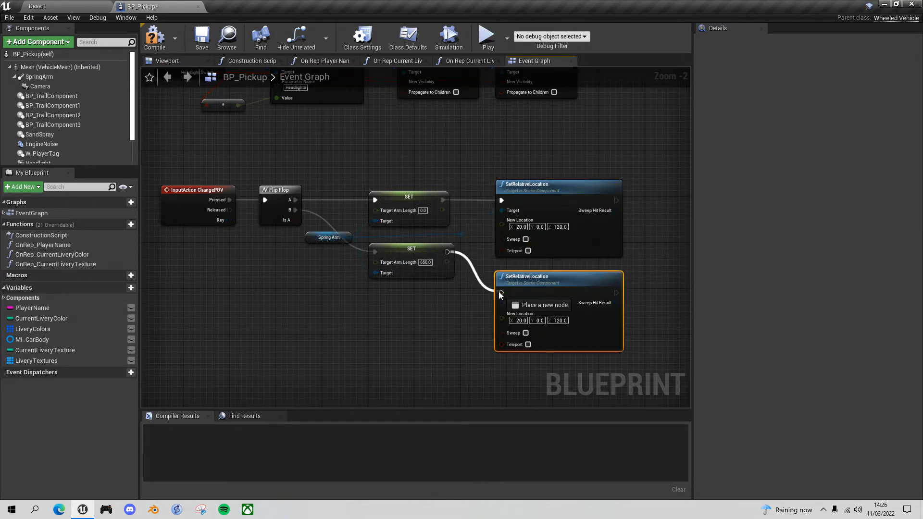
double_click(518, 320)
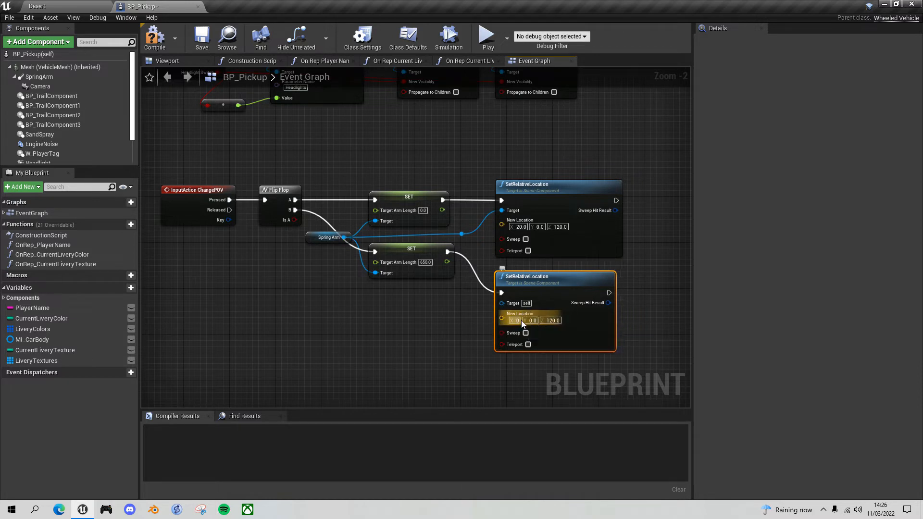
double_click(552, 320)
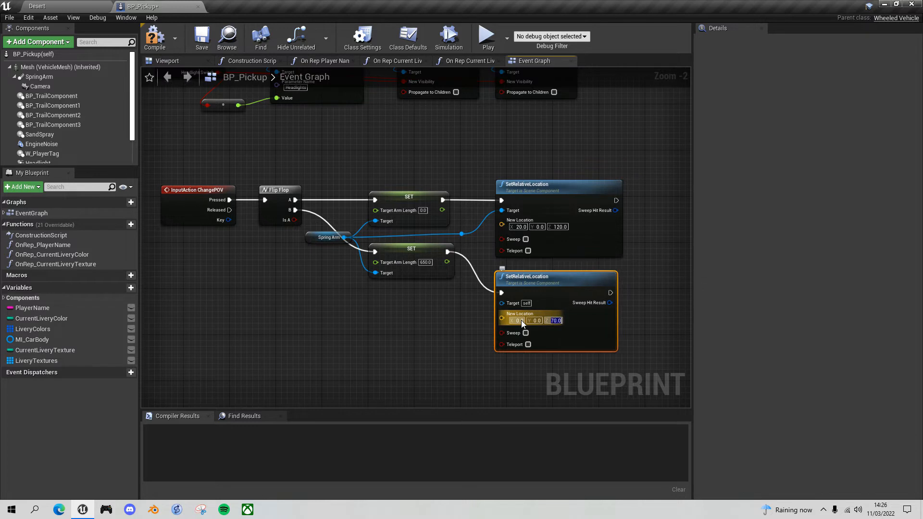
mouse_move(416, 269)
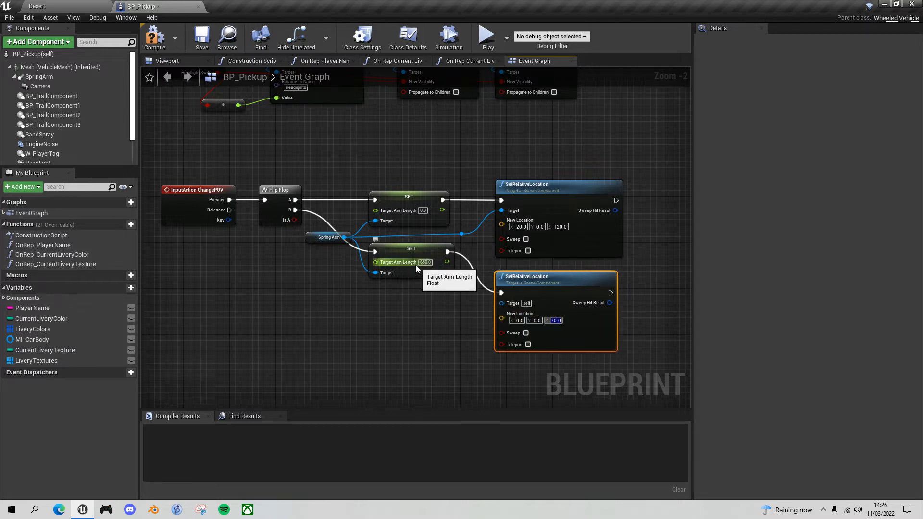
mouse_move(572, 325)
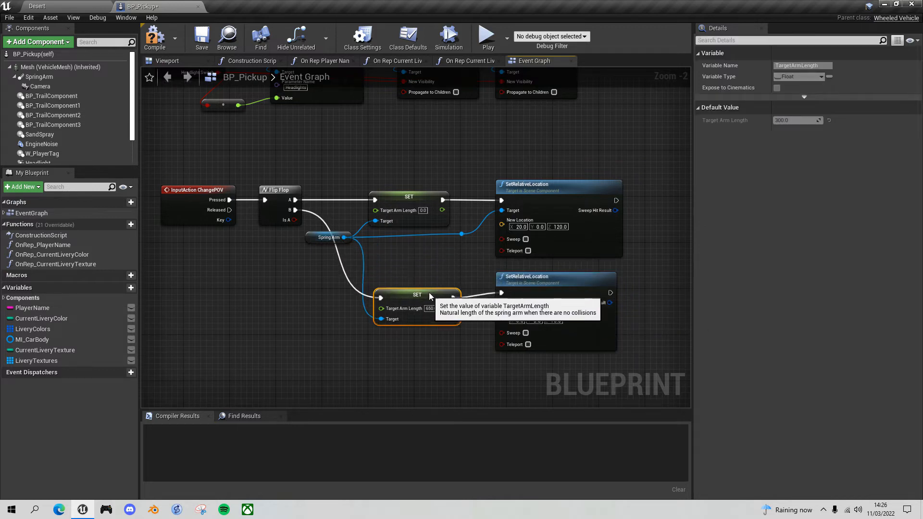
mouse_move(311, 243)
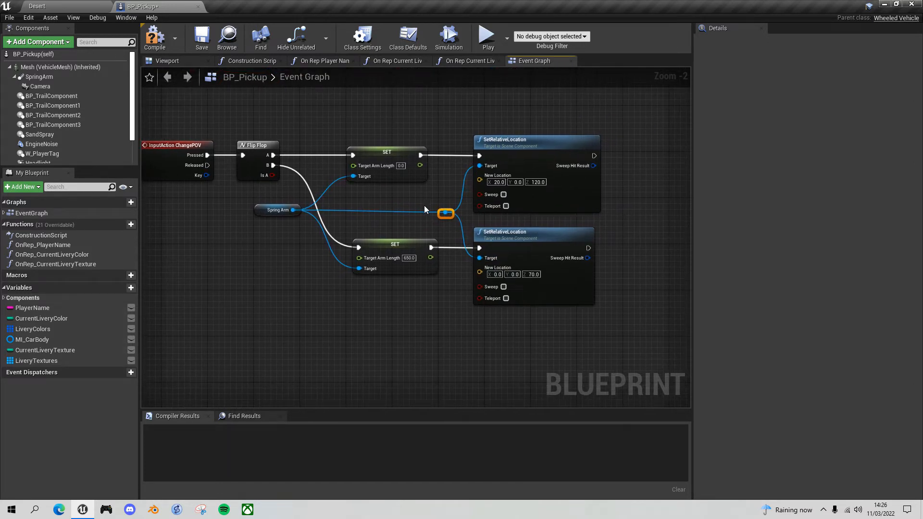
mouse_move(290, 158)
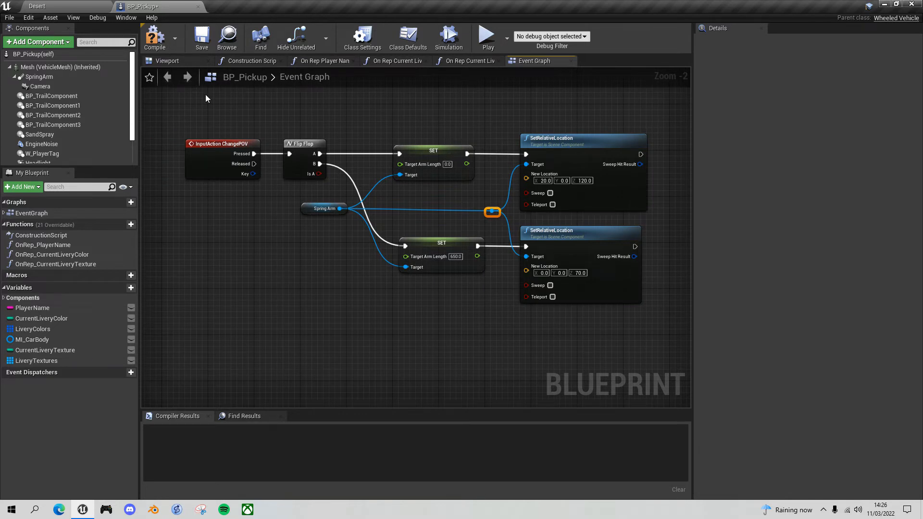
- Compile BP_Pickup and start a play session to test the POV toggle
click(154, 37)
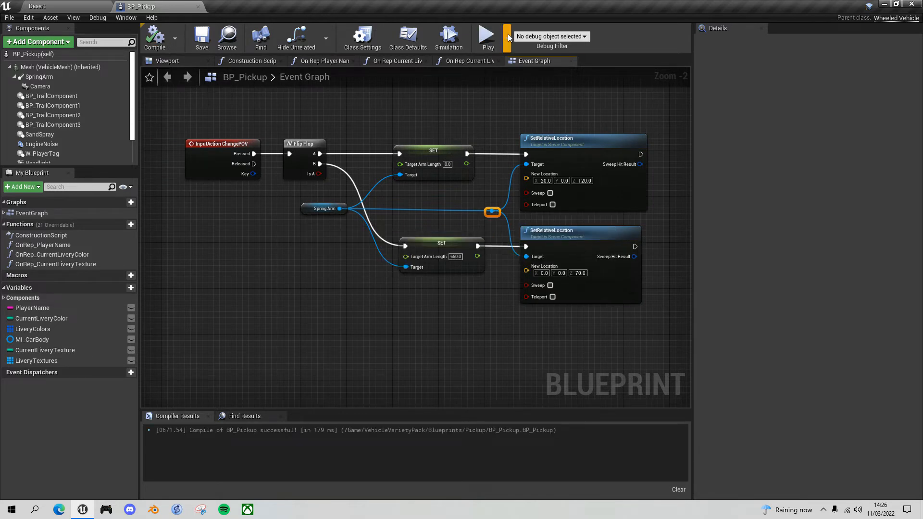
click(501, 36)
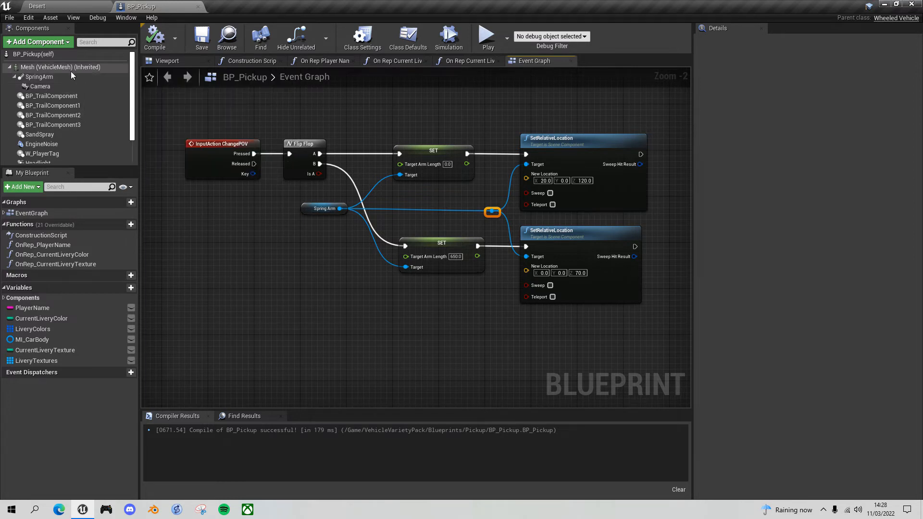
- On the SpringArm, enable Use Pawn Control Rotation and inherit pitch, yaw and roll
click(38, 76)
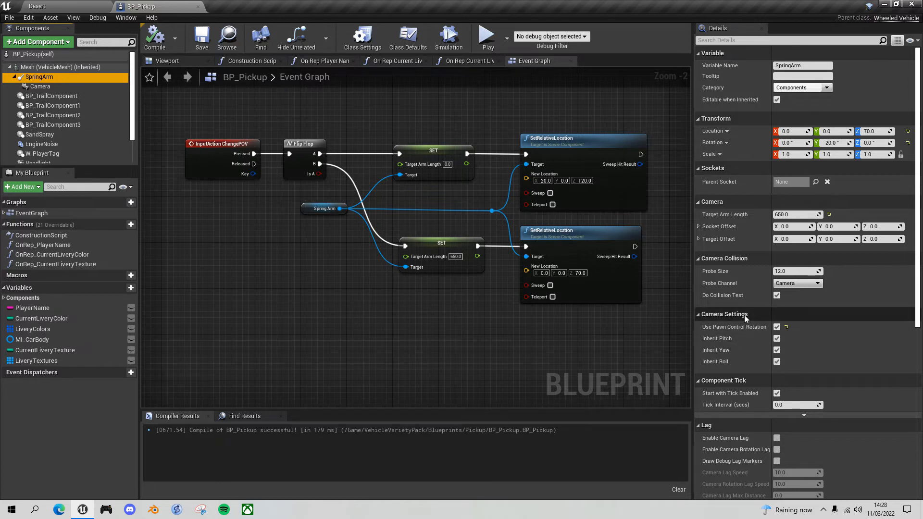
mouse_move(734, 327)
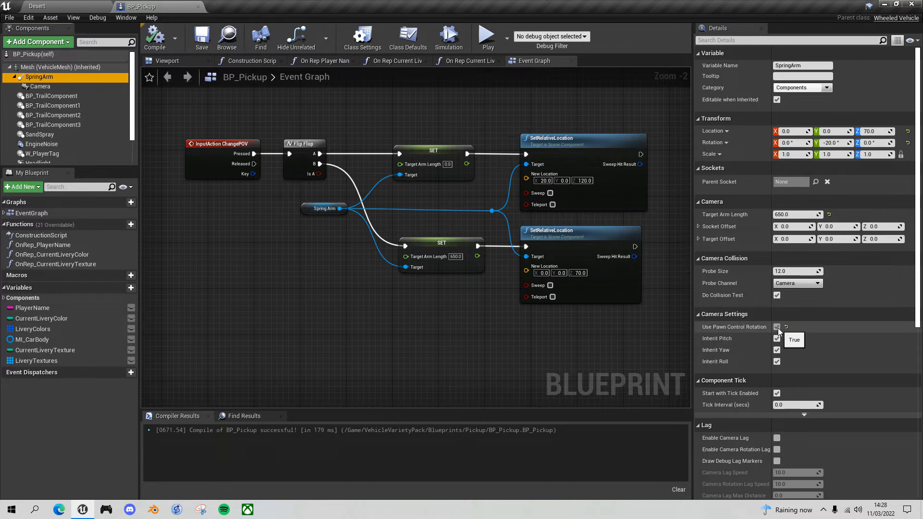
mouse_move(777, 362)
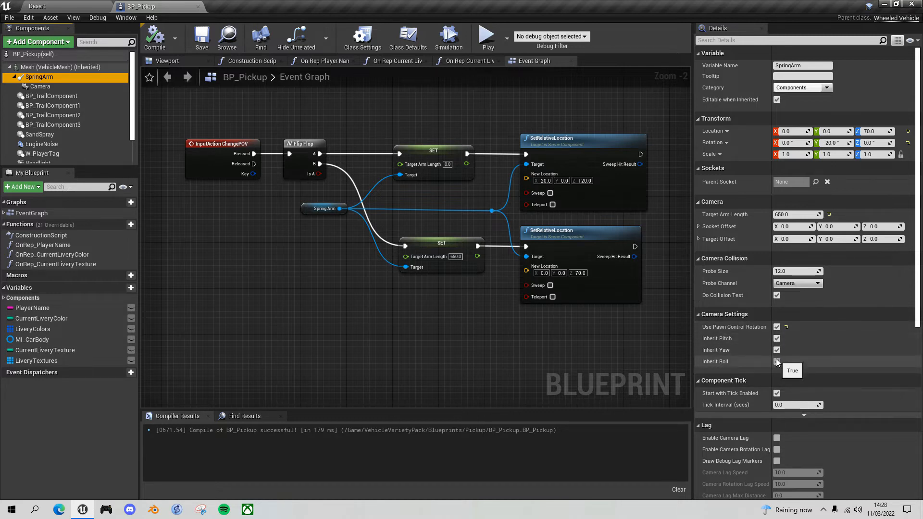
click(777, 361)
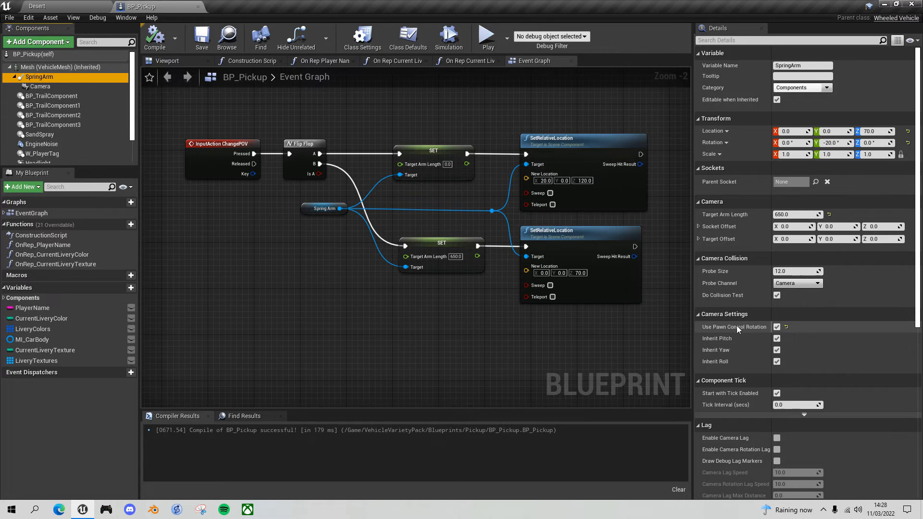
mouse_move(817, 336)
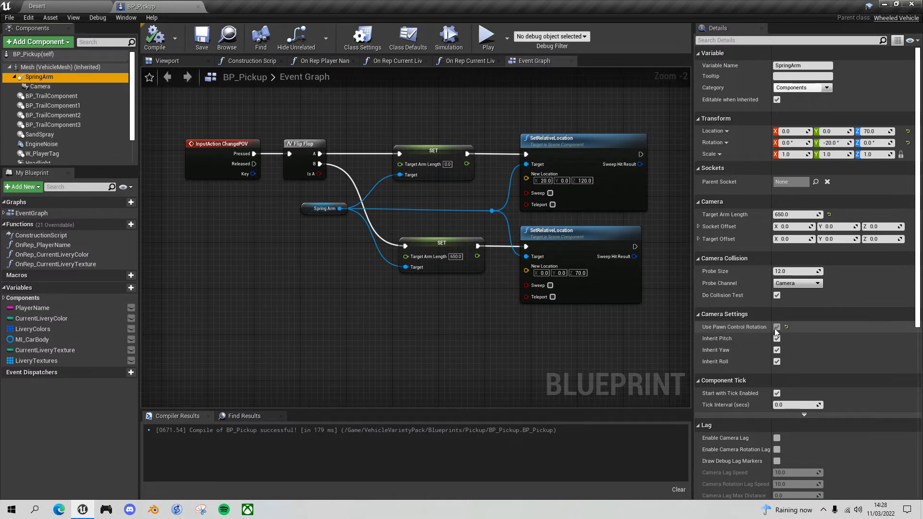
mouse_move(777, 330)
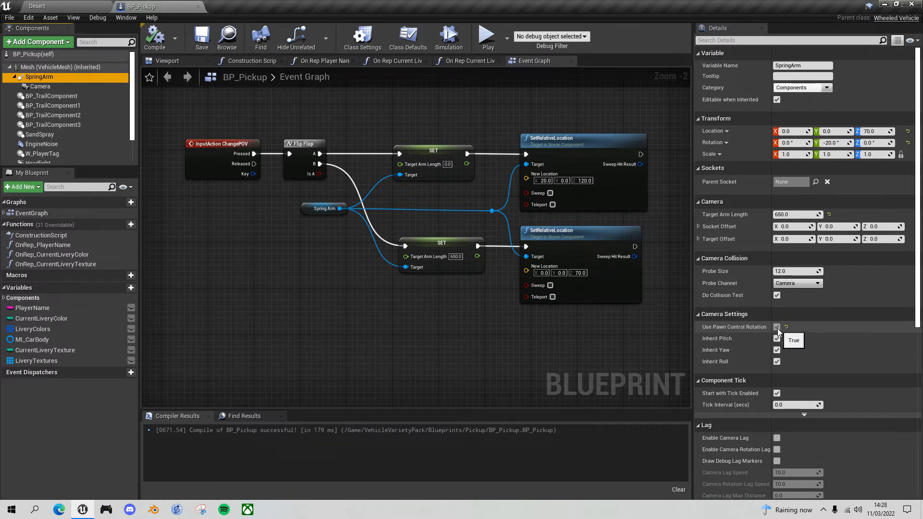
mouse_move(777, 330)
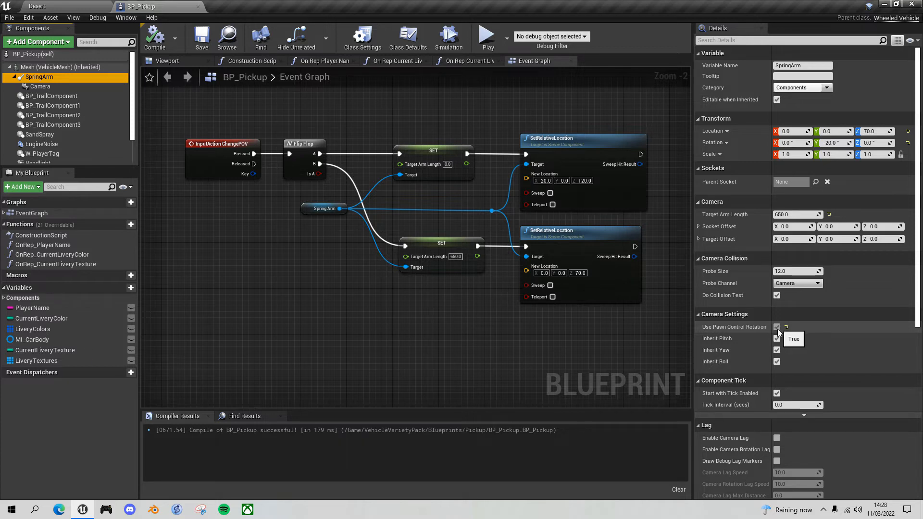
mouse_move(778, 358)
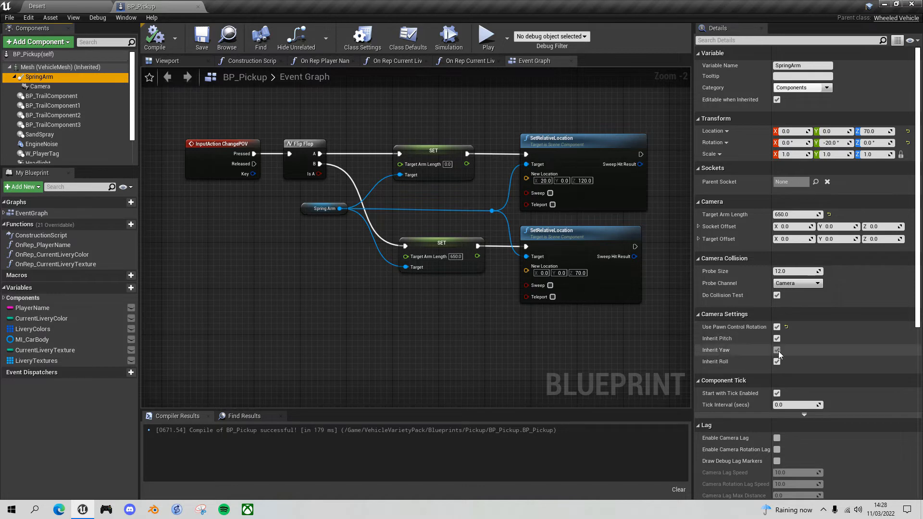
mouse_move(777, 350)
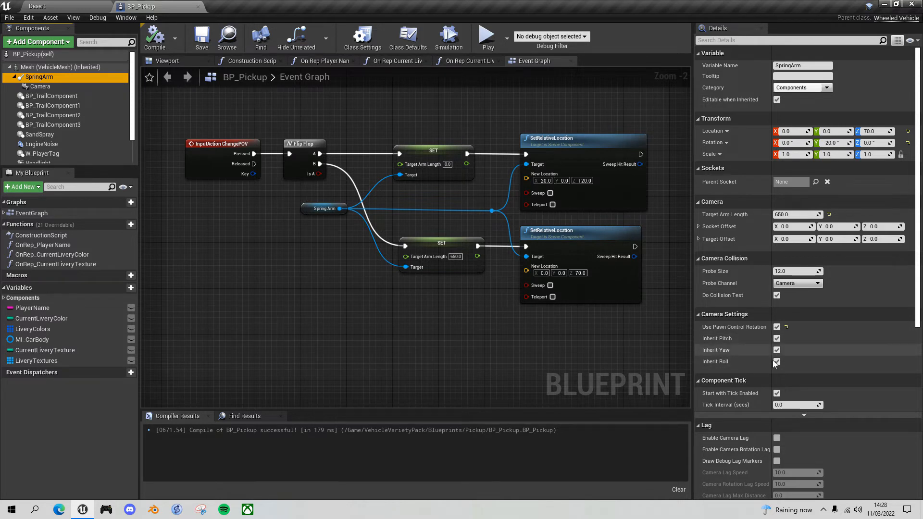
mouse_move(777, 338)
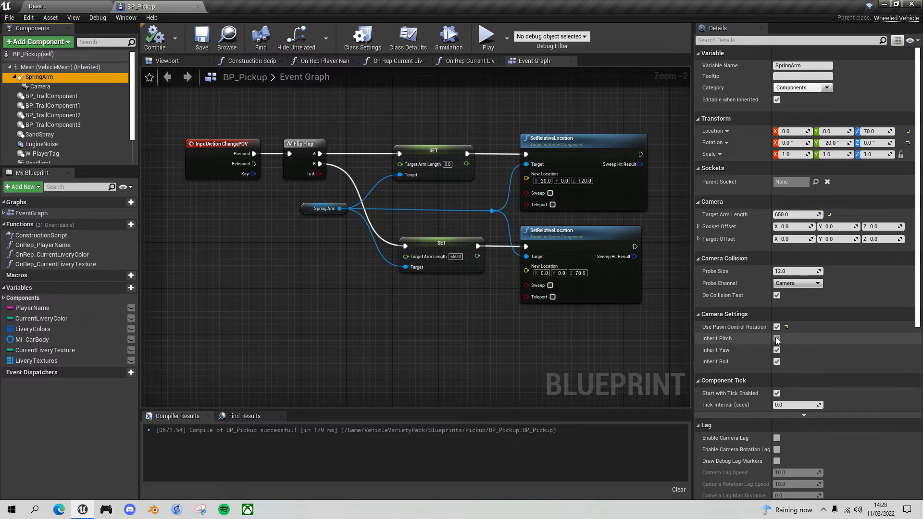
click(777, 327)
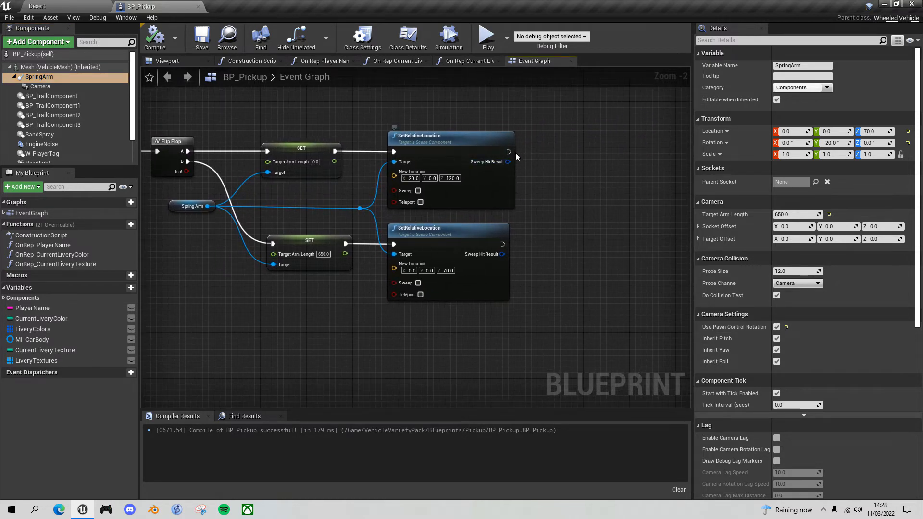
mouse_move(360, 209)
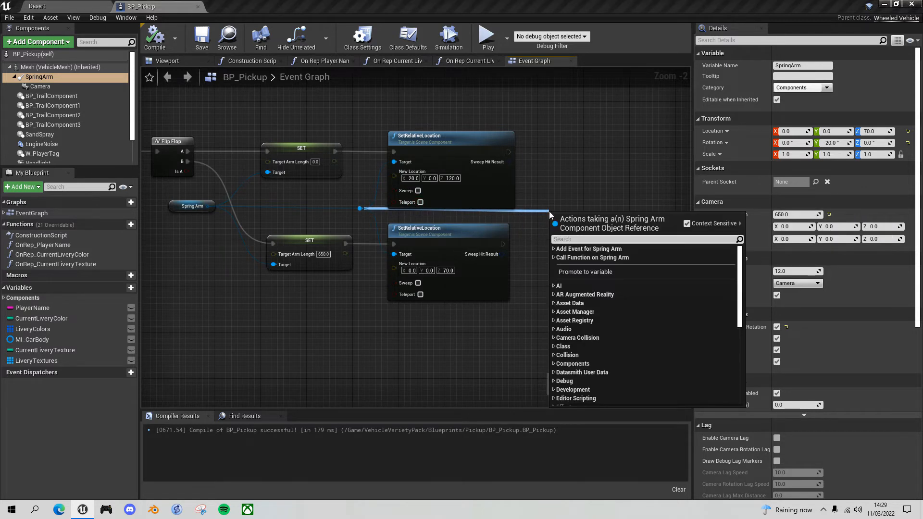
- Add Use Pawn Control Rotation setters: off after the first branch, on after the second
text(set u)
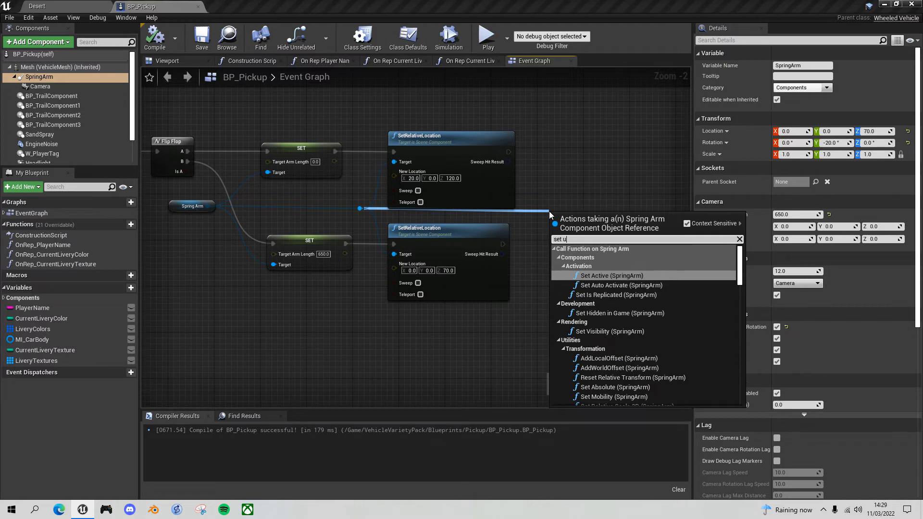
text(se pa)
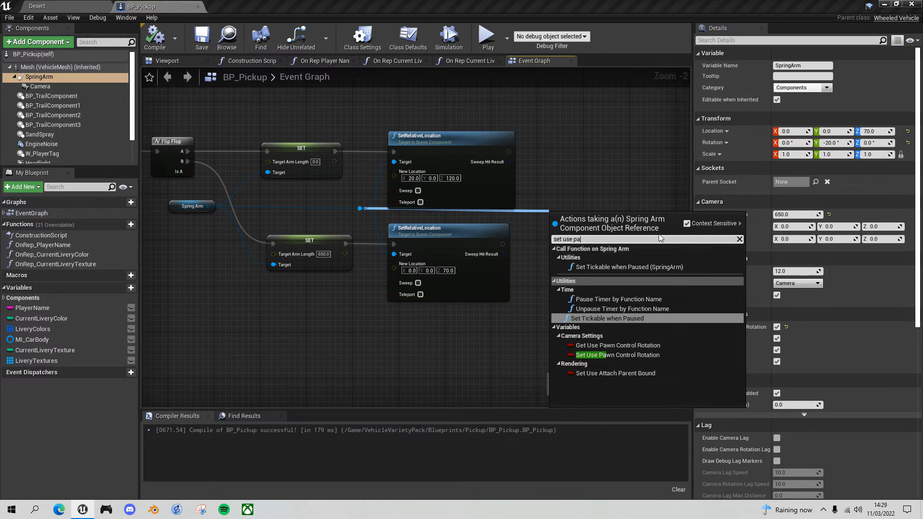
click(617, 354)
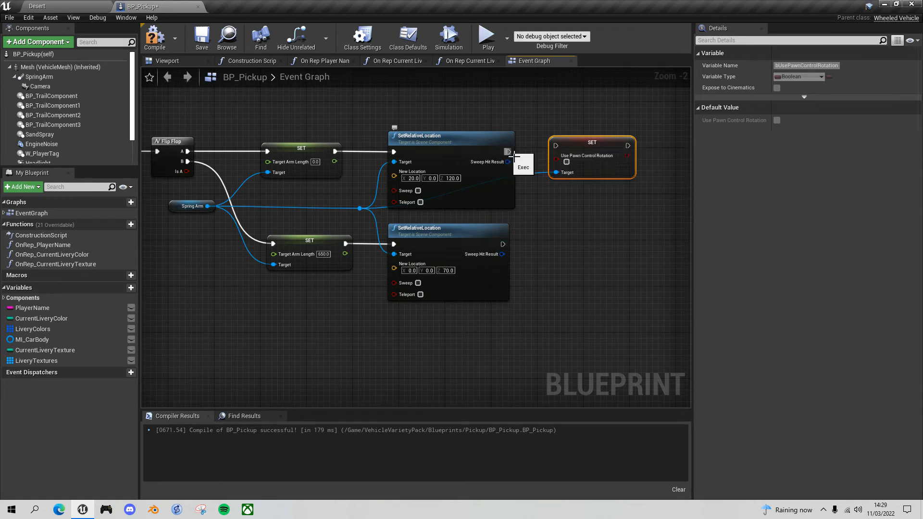
mouse_move(578, 146)
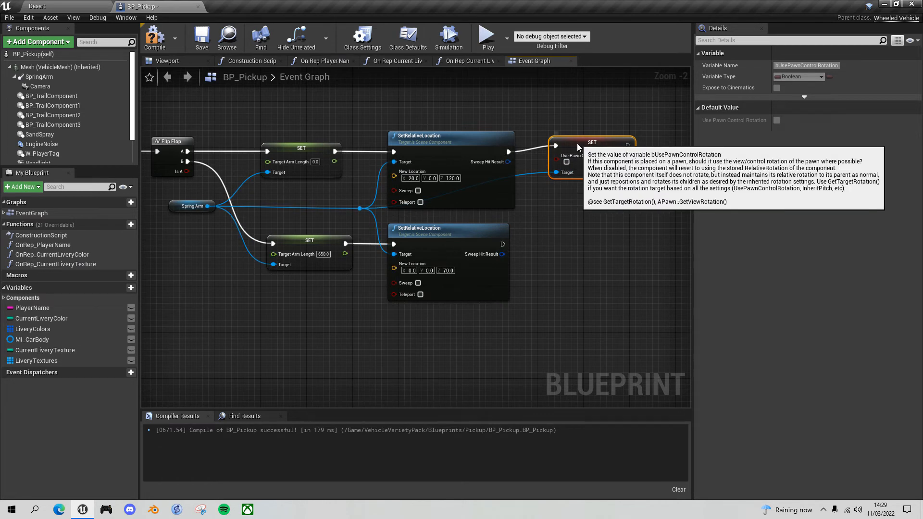
mouse_move(536, 182)
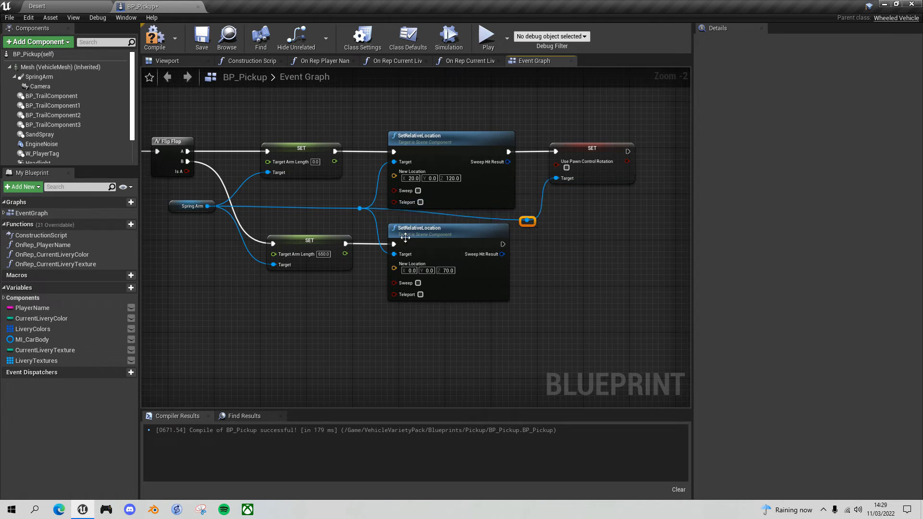
mouse_move(358, 205)
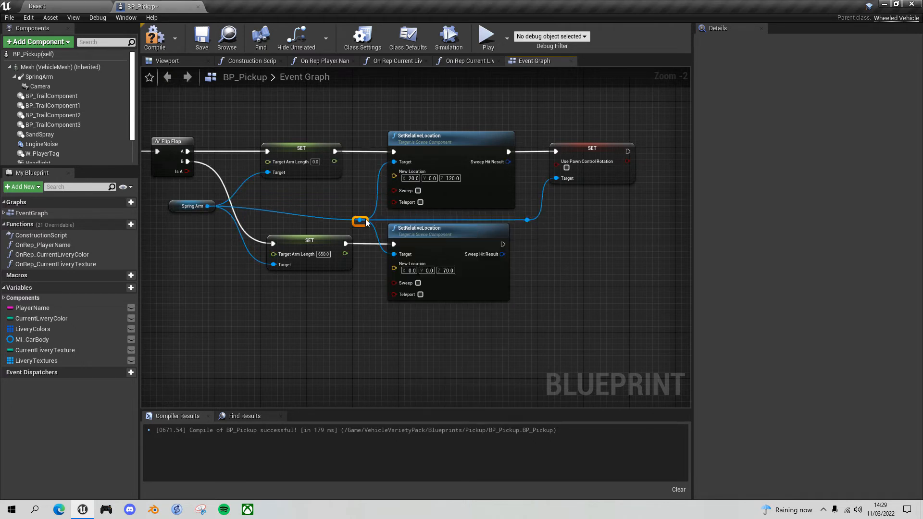
mouse_move(200, 207)
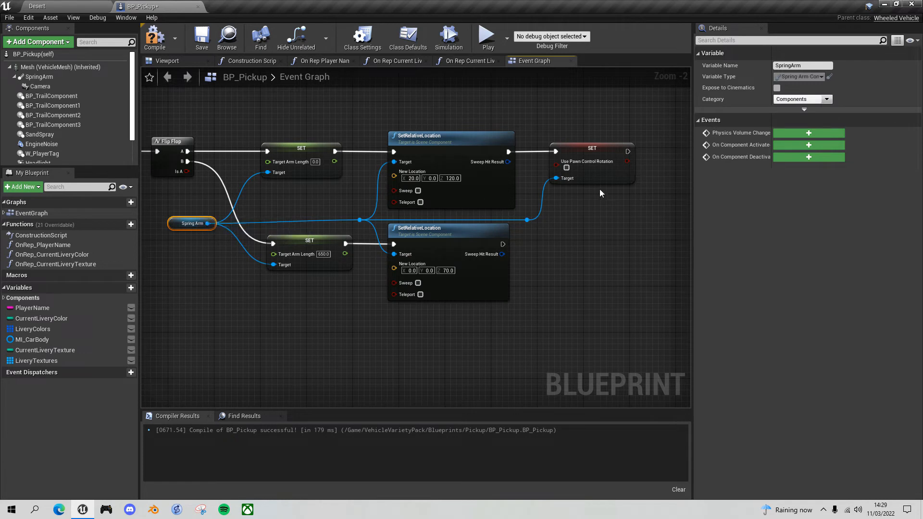
mouse_move(567, 169)
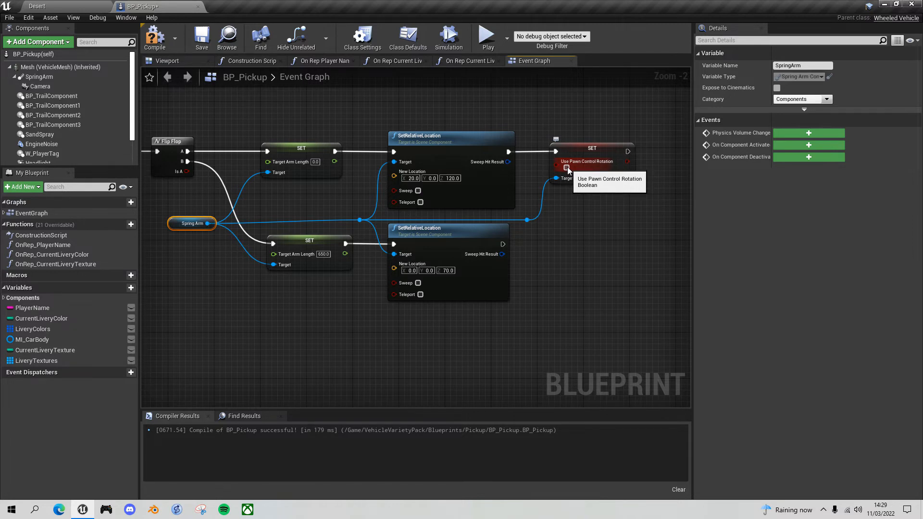
click(591, 161)
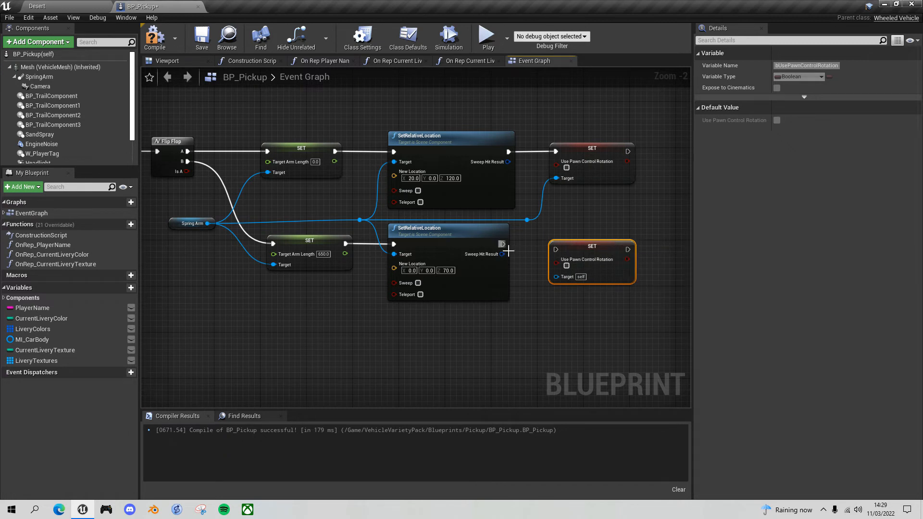
mouse_move(586, 247)
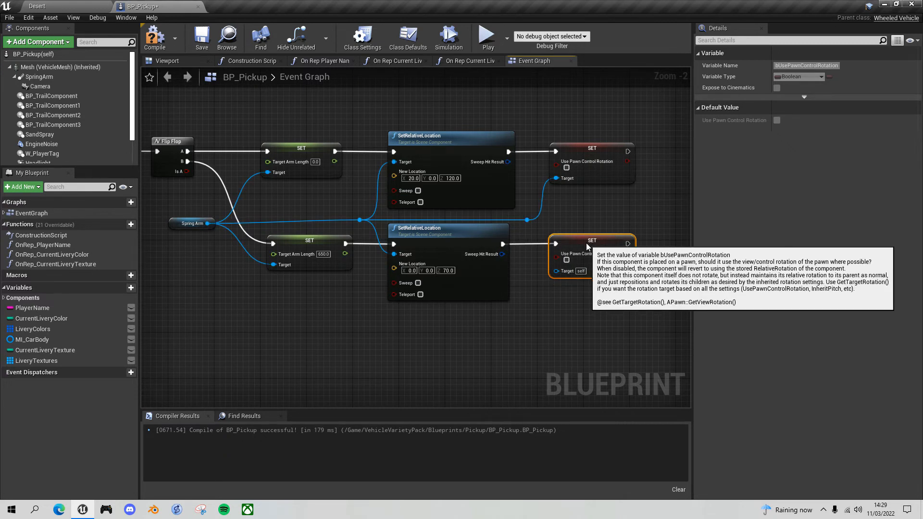
mouse_move(605, 247)
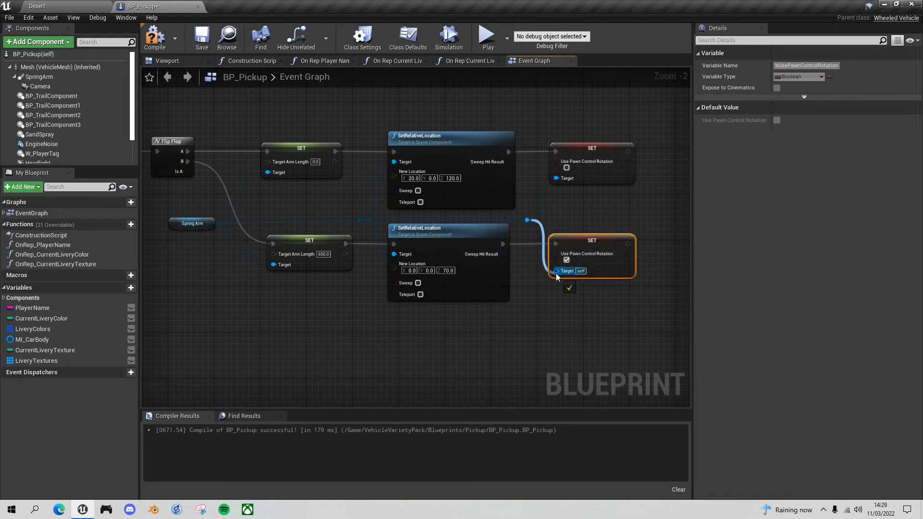
click(247, 96)
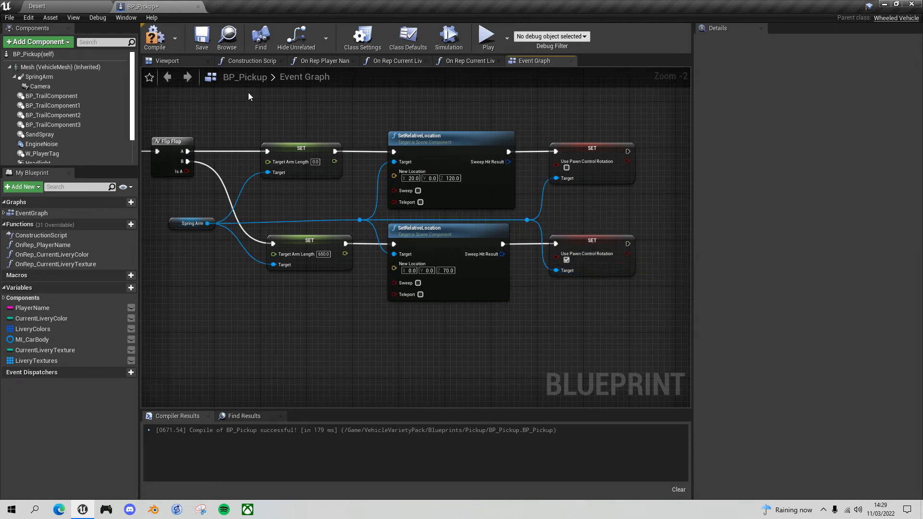
- Test-drive the pickup in the Desert level, then stop the play session
click(153, 38)
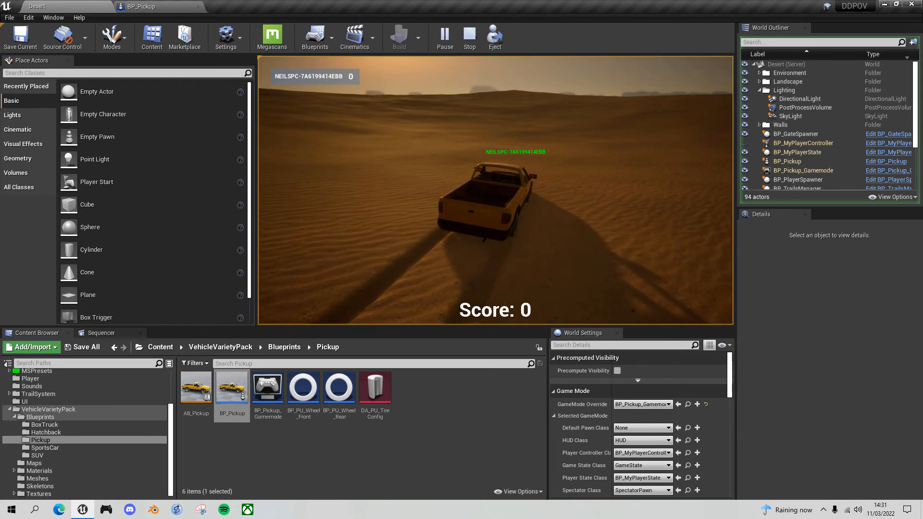
click(469, 37)
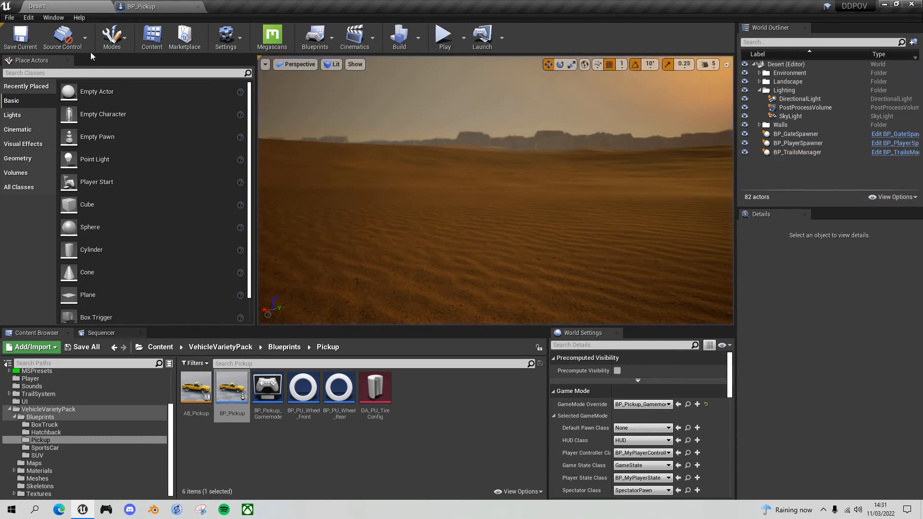
- Replace the first branch's SetRelativeLocation with a SetRelativeLocationAndRotation node wired to the Spring Arm
double_click(231, 387)
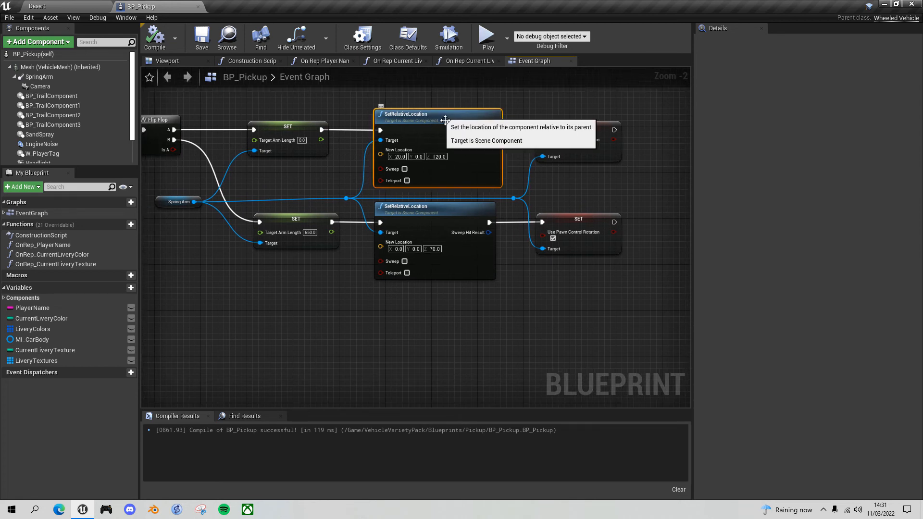
mouse_move(440, 119)
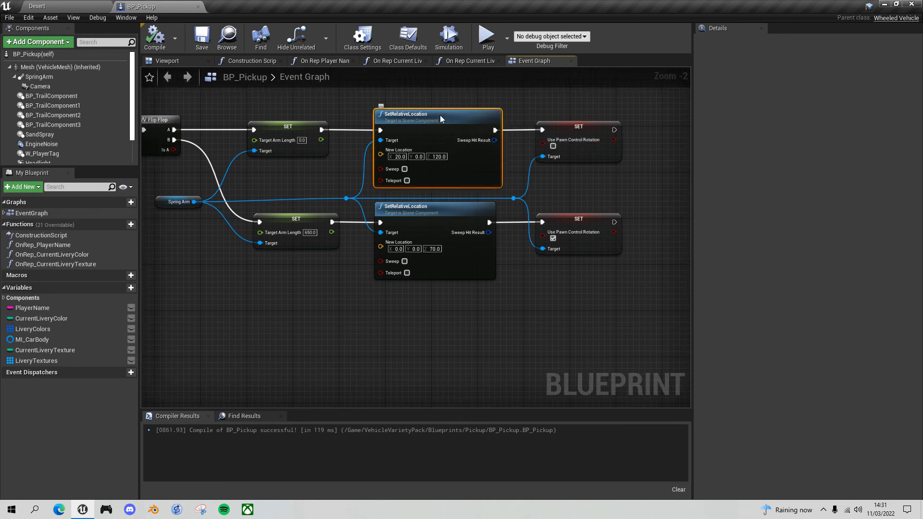
key(Delete)
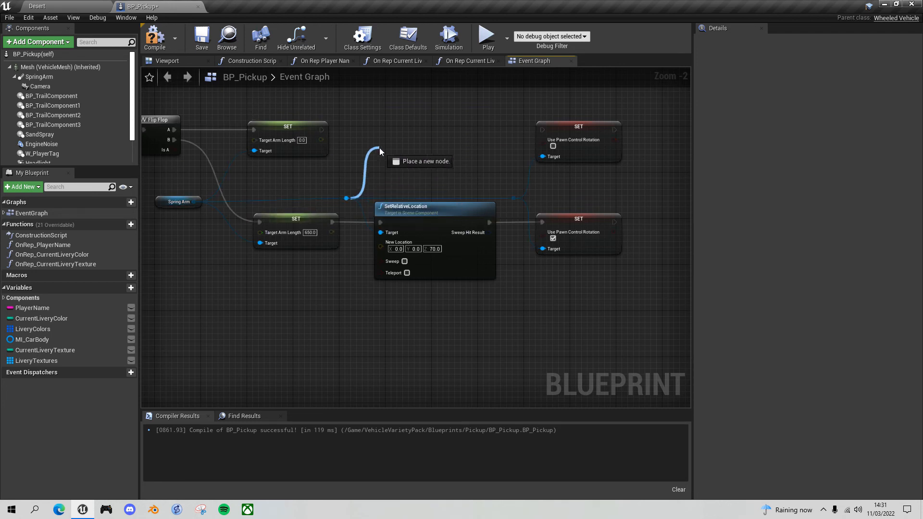
text(set relative location)
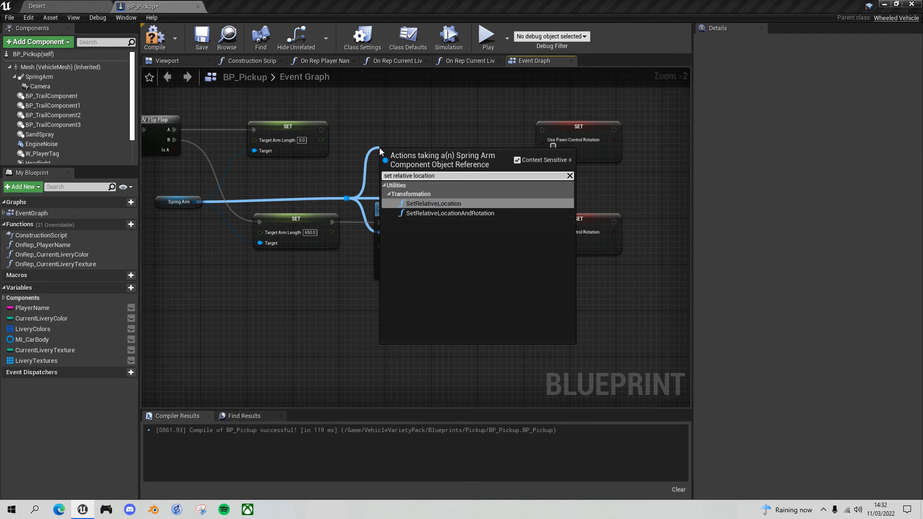
click(434, 203)
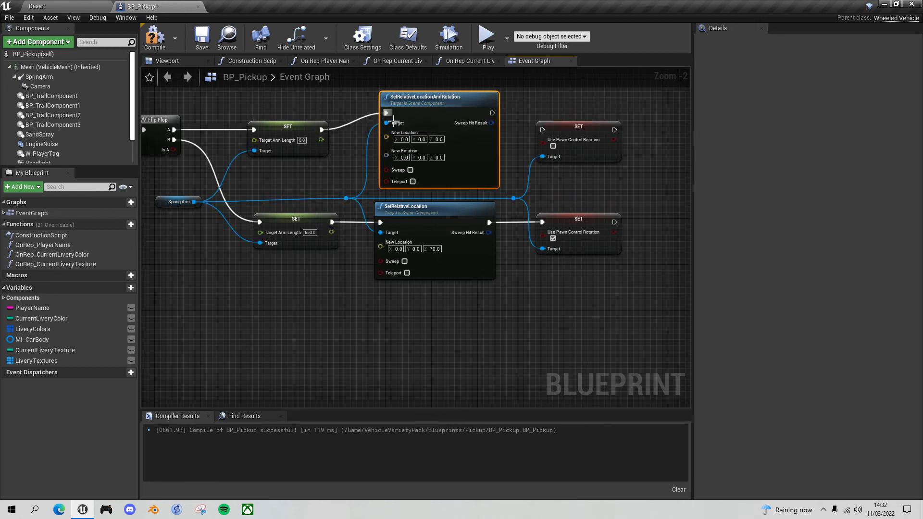
mouse_move(313, 209)
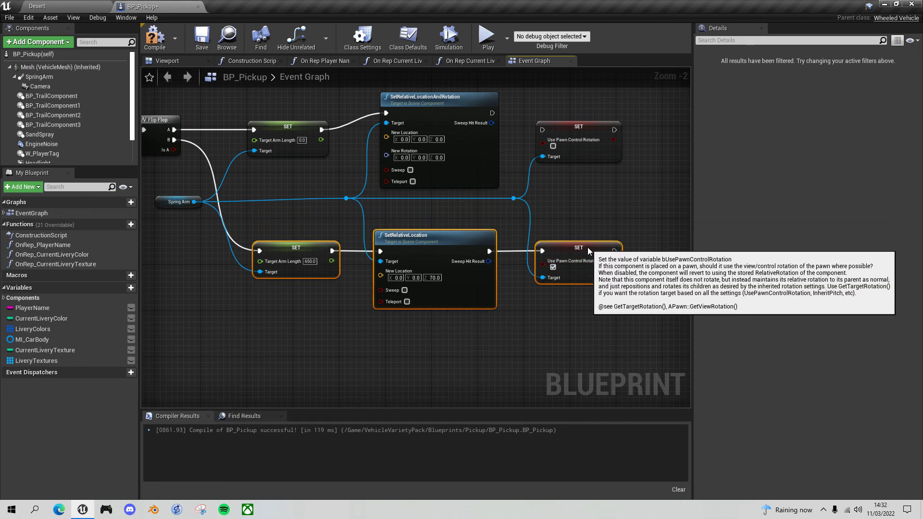
mouse_move(442, 122)
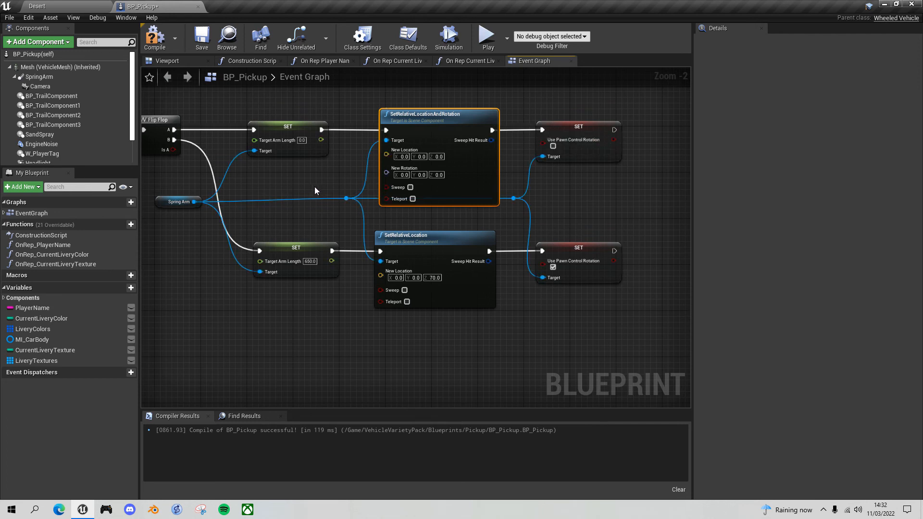
mouse_move(349, 224)
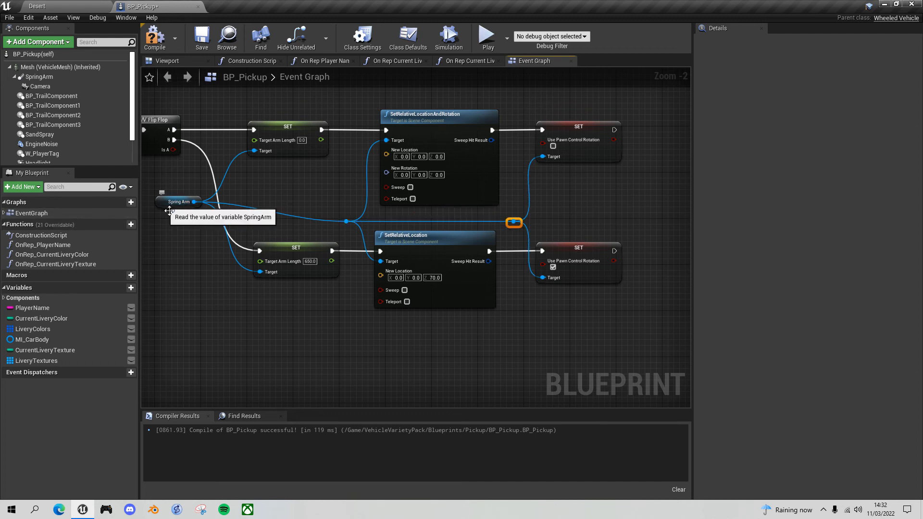
click(172, 224)
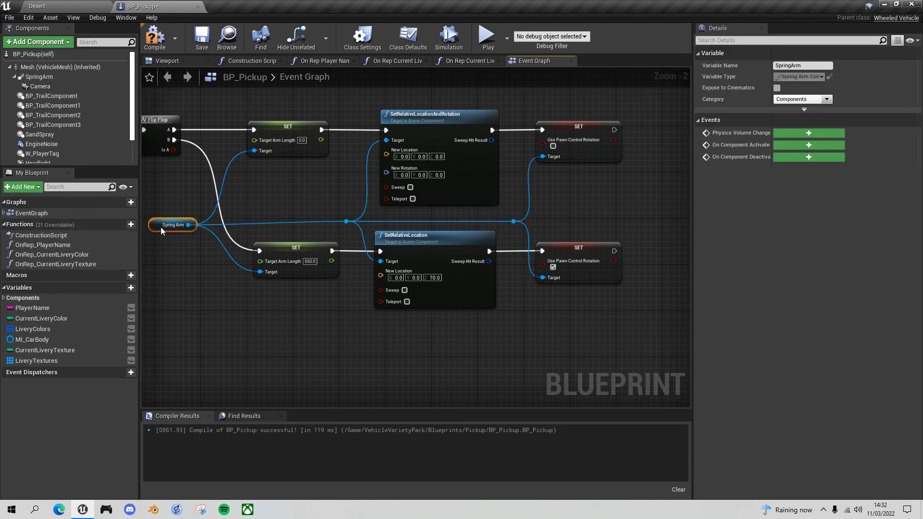
mouse_move(435, 113)
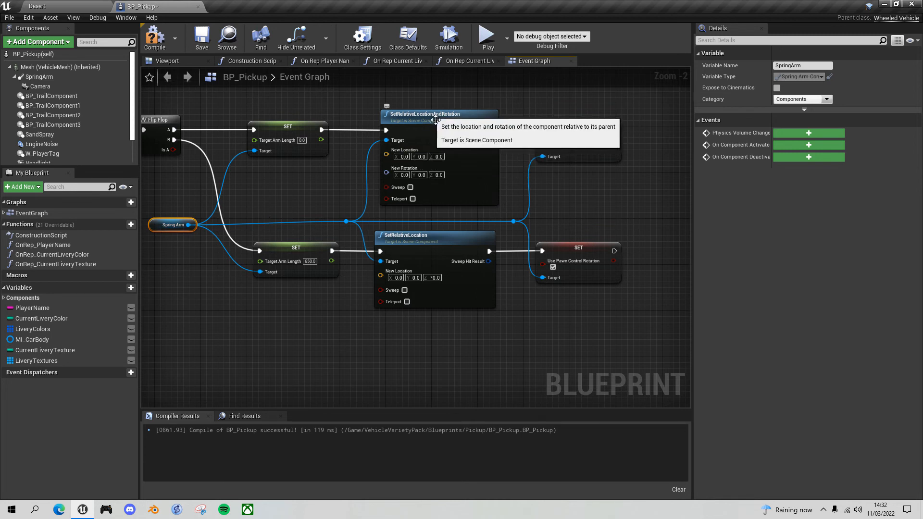
mouse_move(401, 157)
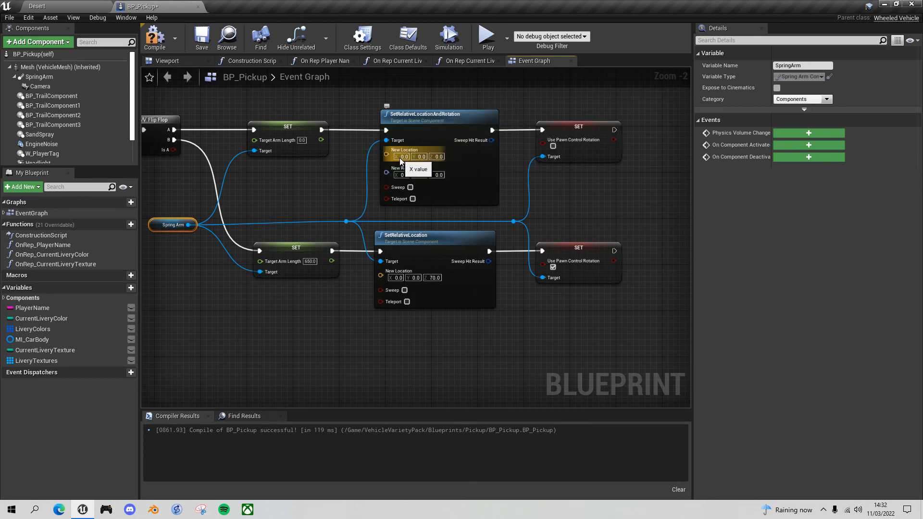
- Enter location 20, 0, 120, compile, and play-test the camera in the Desert level
click(397, 156)
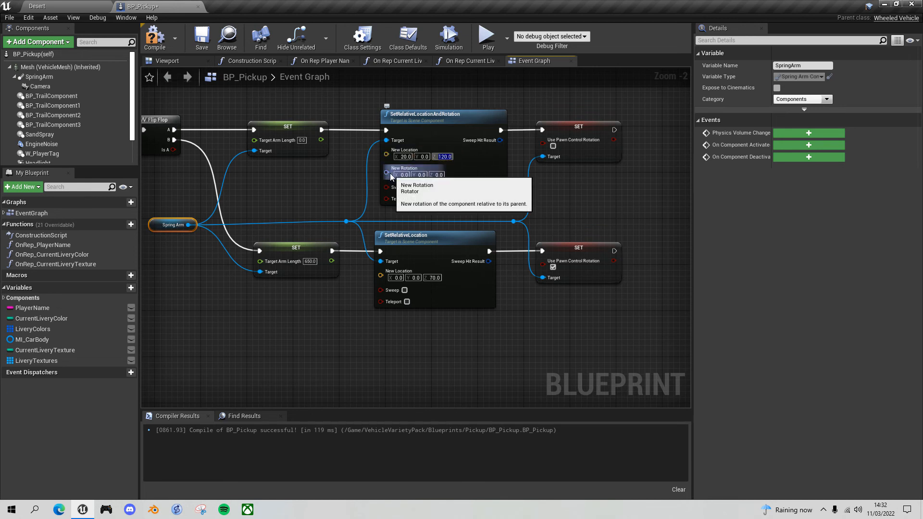
mouse_move(435, 175)
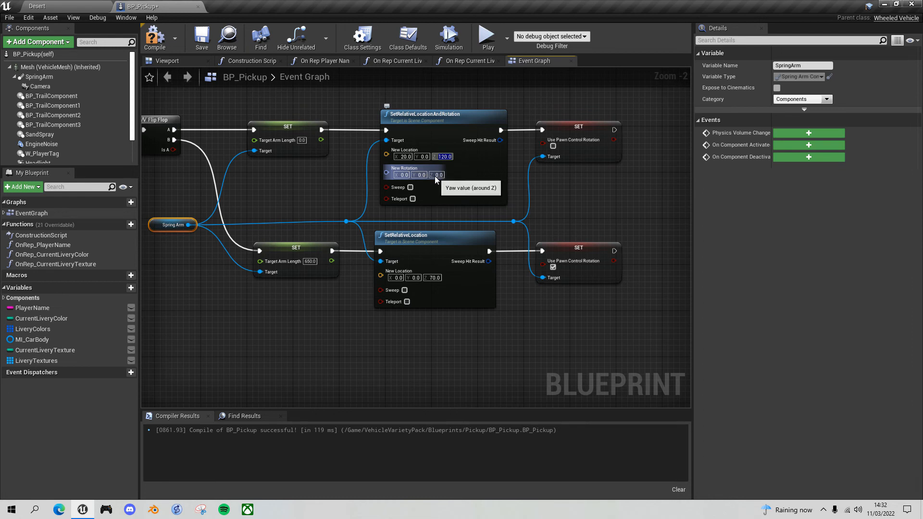
mouse_move(461, 175)
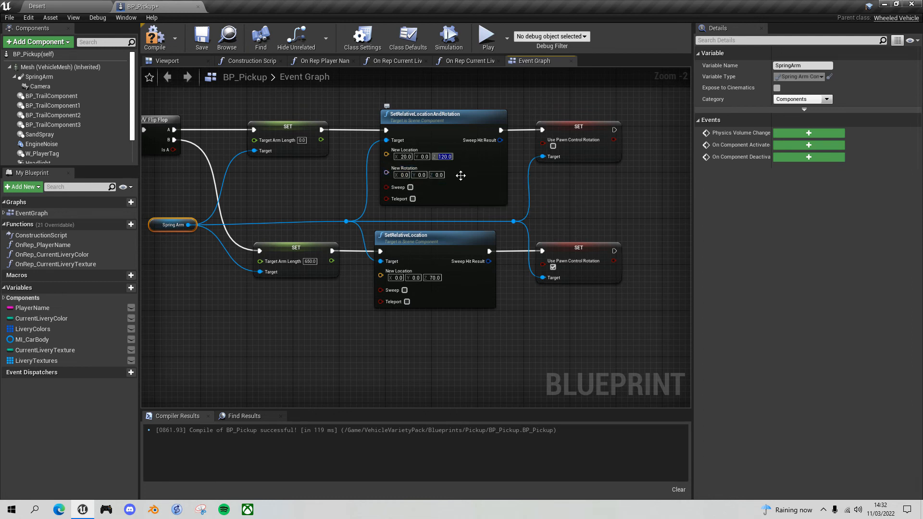
mouse_move(444, 117)
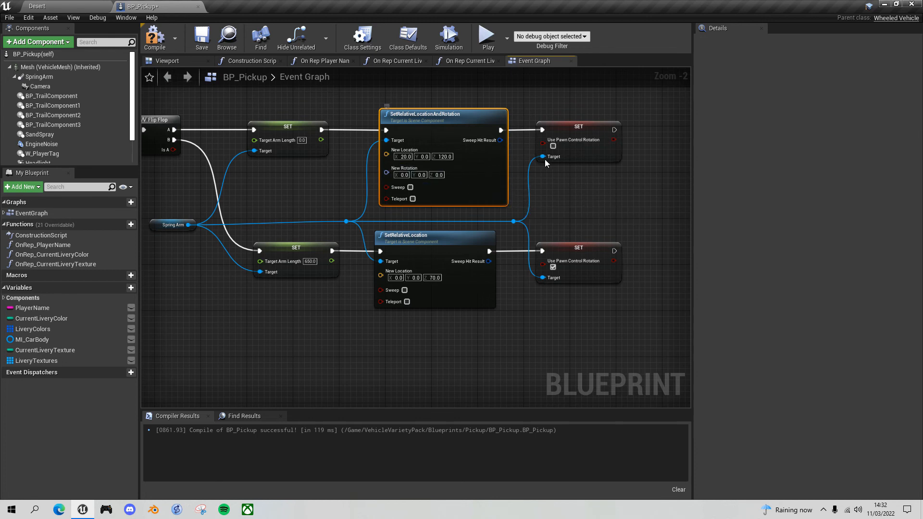
mouse_move(474, 172)
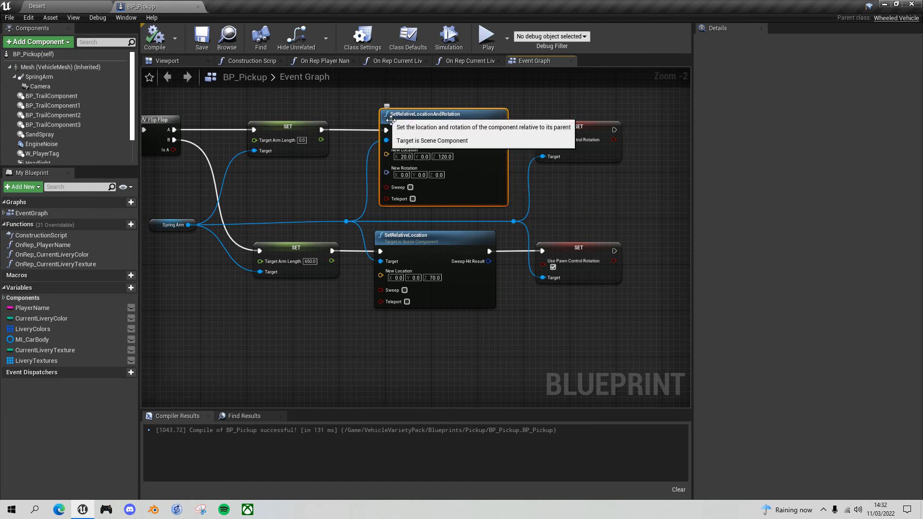
click(38, 7)
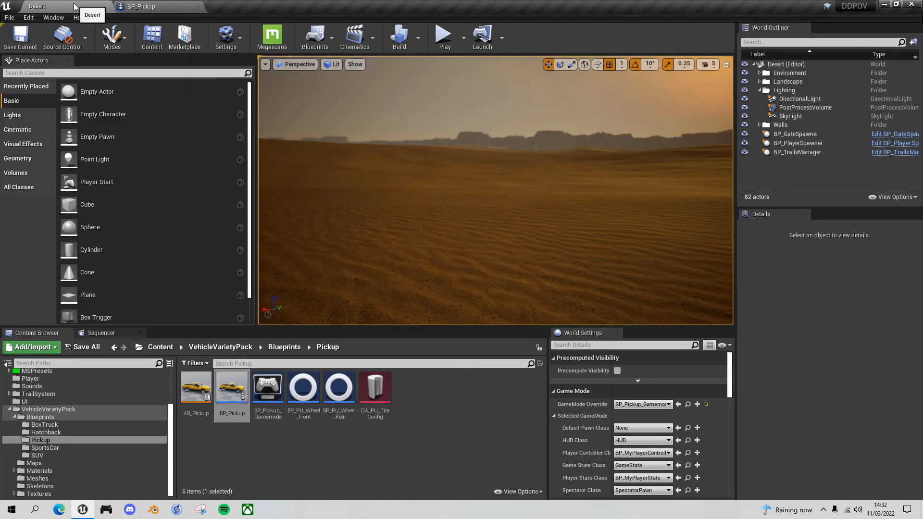
click(443, 34)
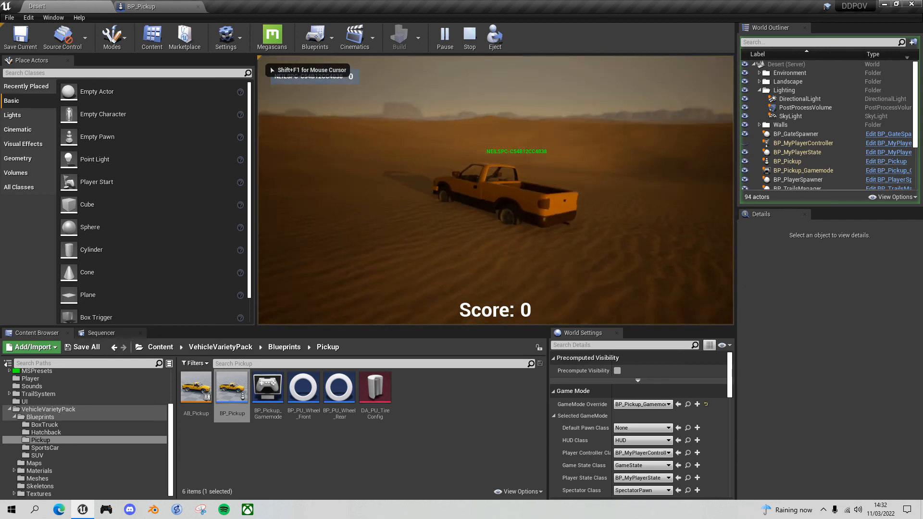